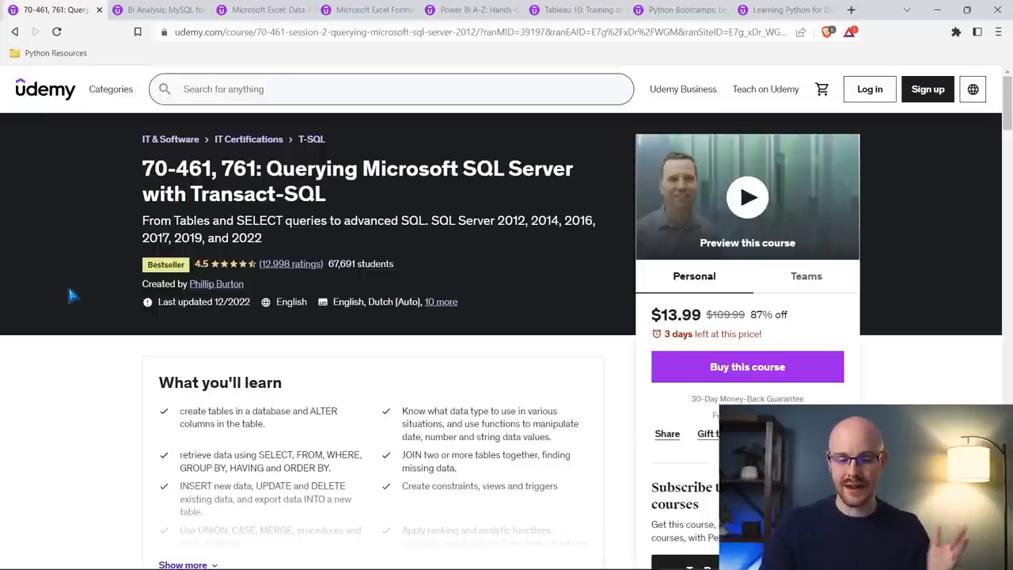
Step: Scroll the SQL Server course's Course content from the early sessions to Session 7
{"action": "scroll", "scroll_direction": "down", "scroll_amount": 3}
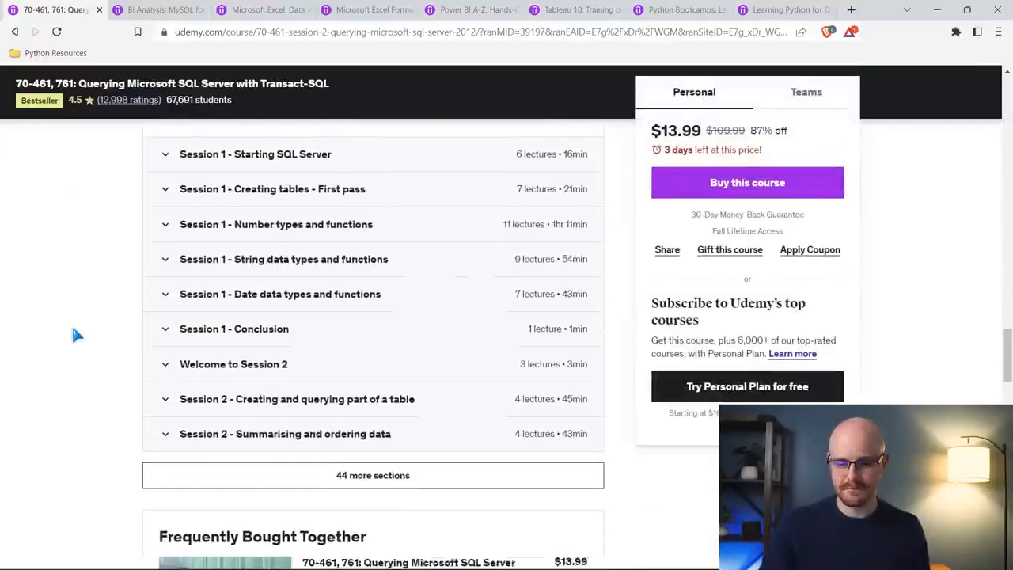
{"action": "scroll", "scroll_direction": "down", "scroll_amount": 3}
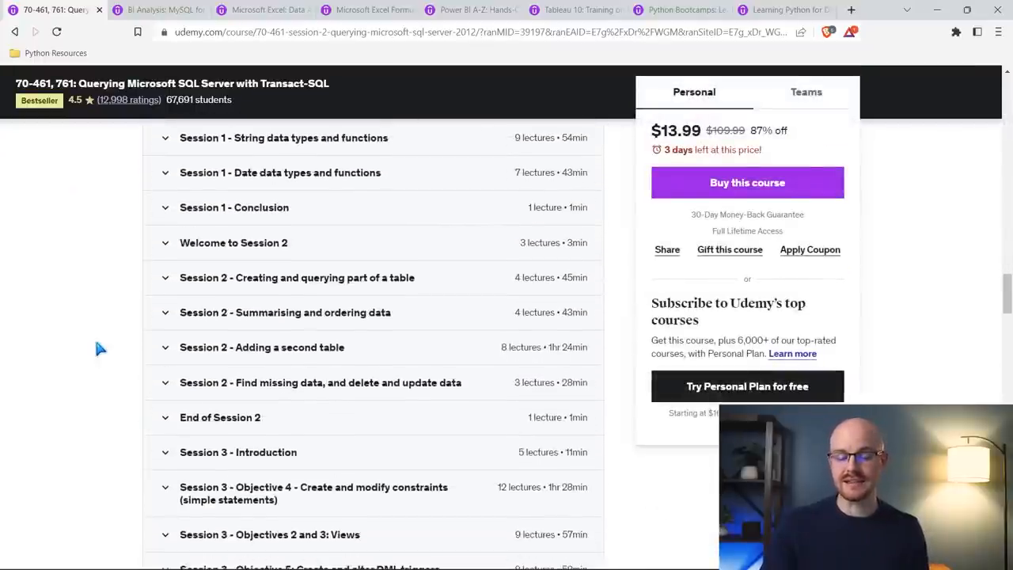
{"action": "scroll", "scroll_direction": "down", "scroll_amount": 3}
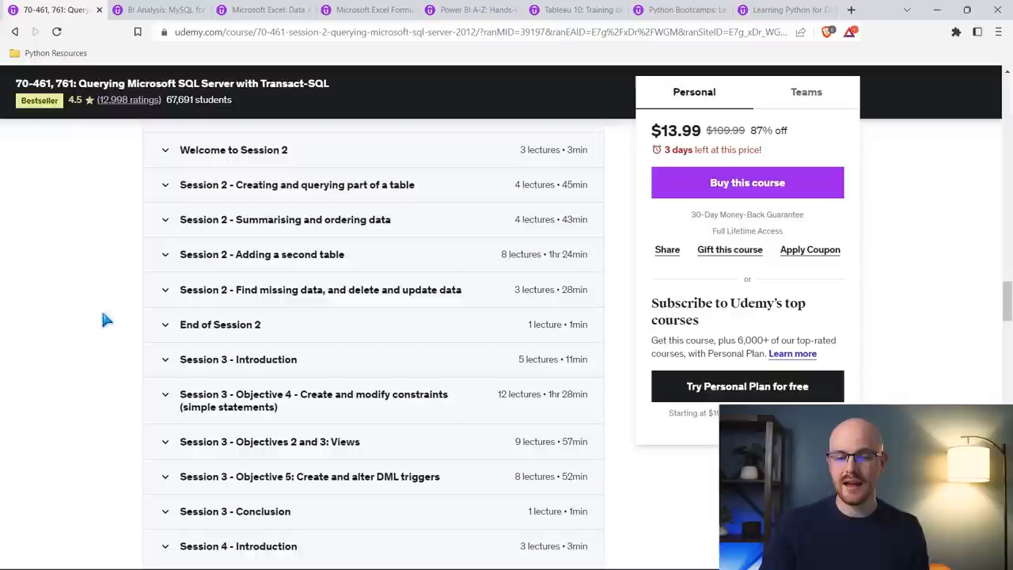
{"action": "scroll", "scroll_direction": "down", "scroll_amount": 3}
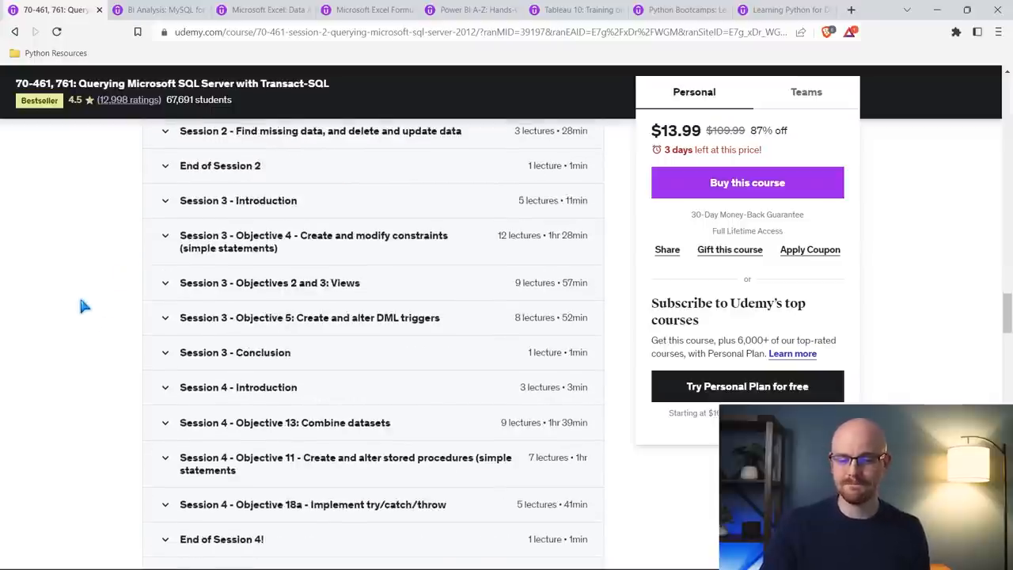
{"action": "scroll", "scroll_direction": "down", "scroll_amount": 3}
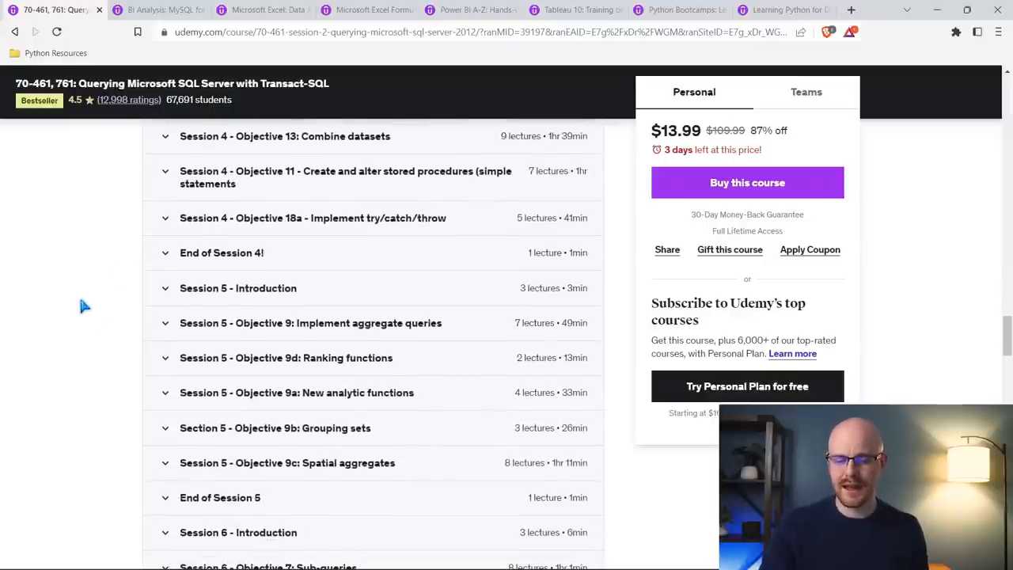
{"action": "mouse_move", "coordinate": [439, 228]}
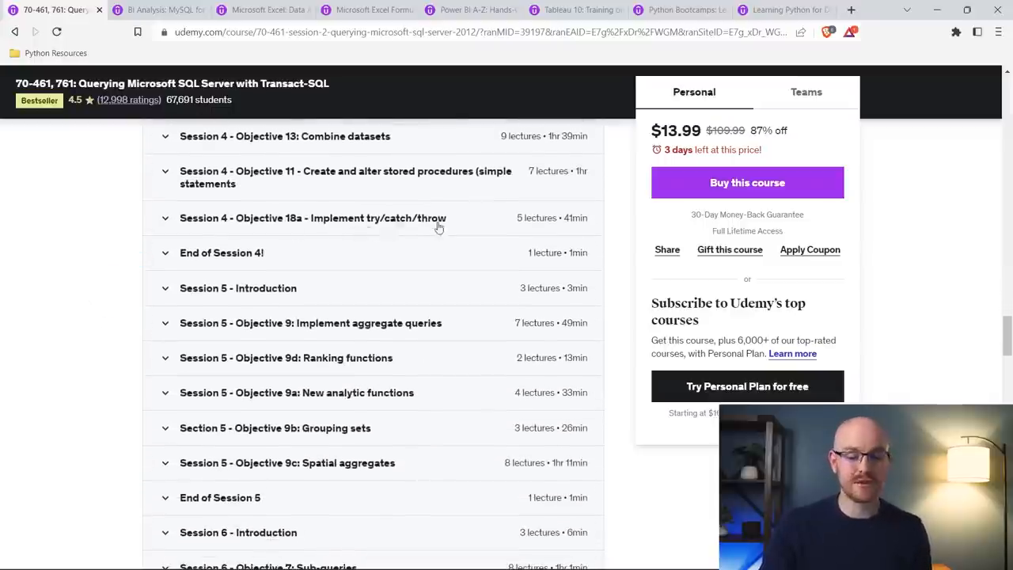
{"action": "scroll", "scroll_direction": "down", "scroll_amount": 3}
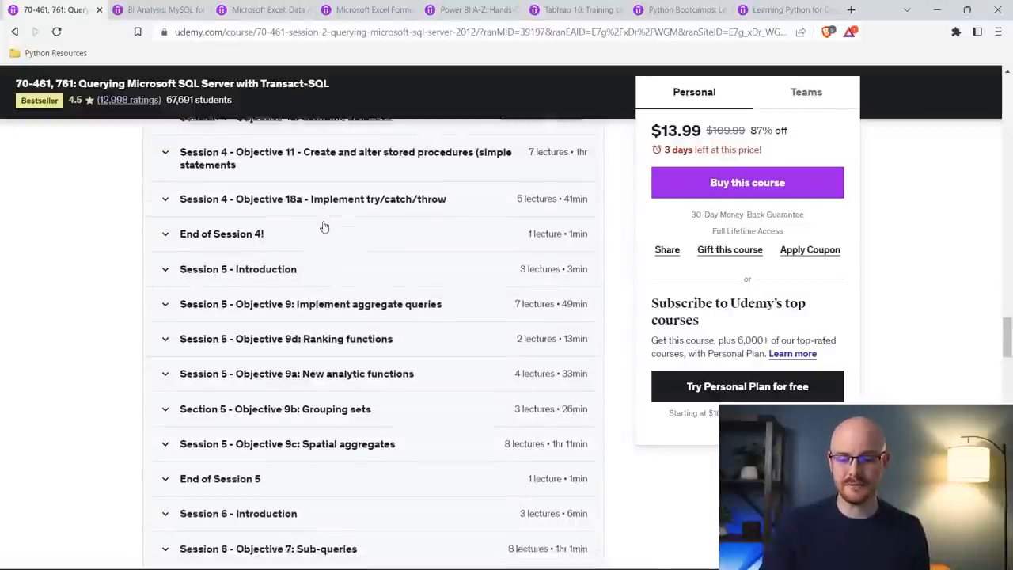
{"action": "scroll", "scroll_direction": "down", "scroll_amount": 3}
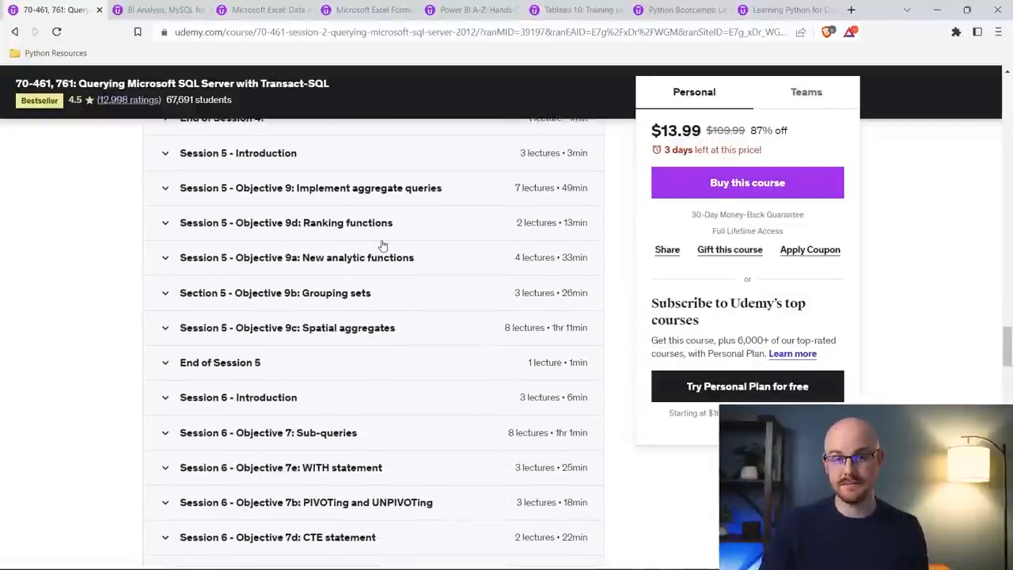
{"action": "scroll", "scroll_direction": "down", "scroll_amount": 3}
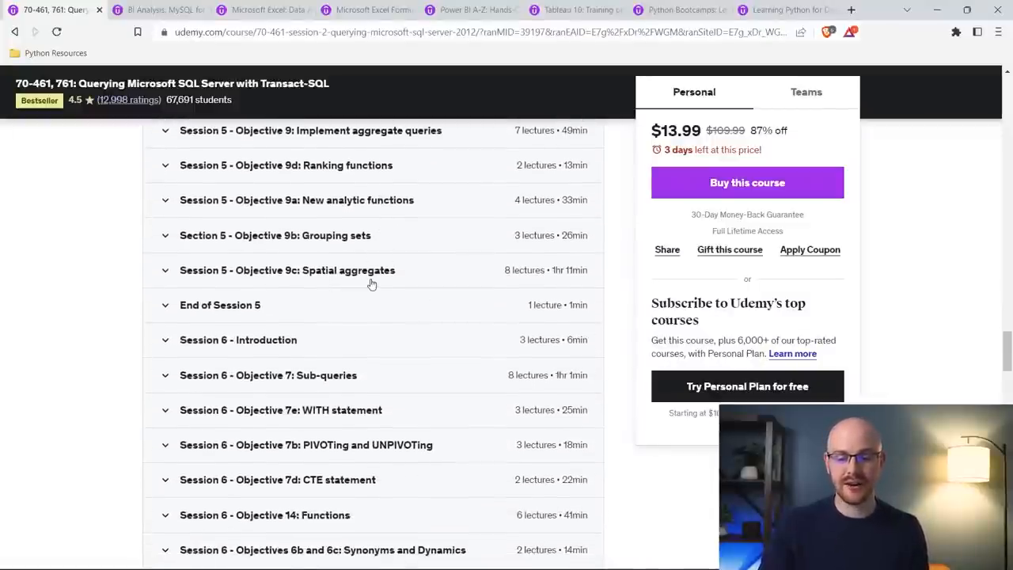
{"action": "scroll", "scroll_direction": "down", "scroll_amount": 3}
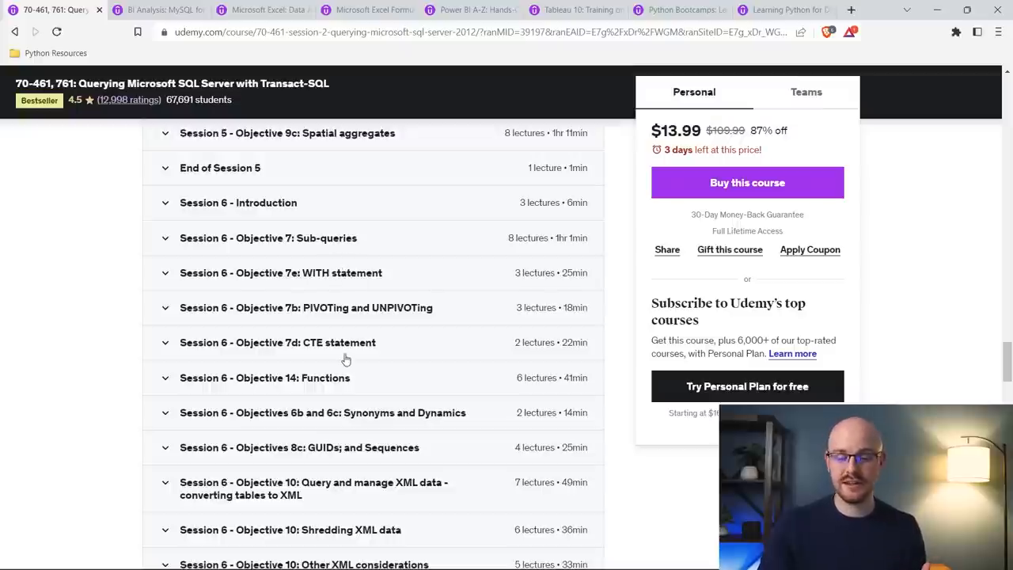
{"action": "scroll", "scroll_direction": "down", "scroll_amount": 3}
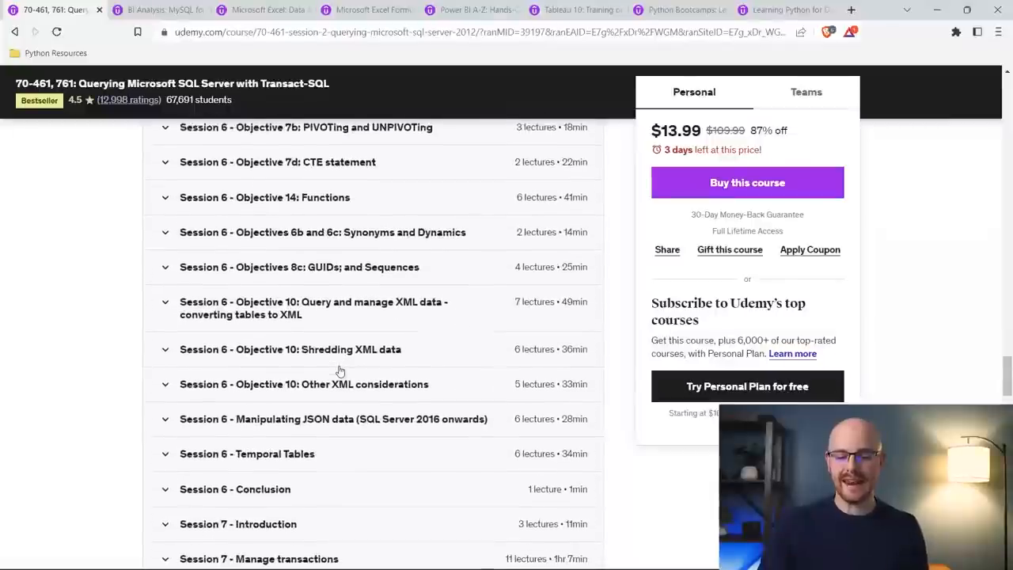
{"action": "scroll", "scroll_direction": "down", "scroll_amount": 3}
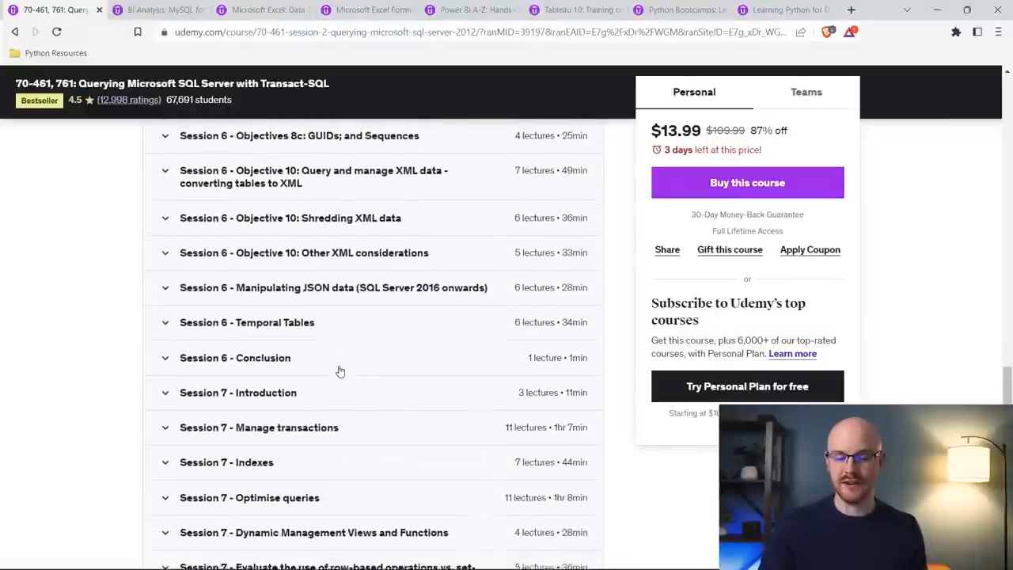
{"action": "scroll", "scroll_direction": "down", "scroll_amount": 3}
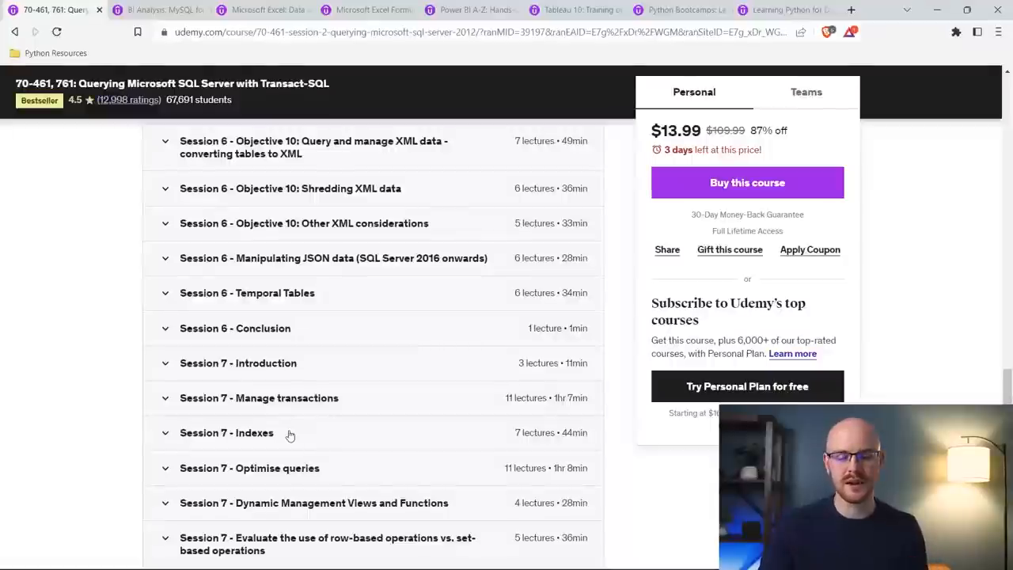
{"action": "mouse_move", "coordinate": [77, 330]}
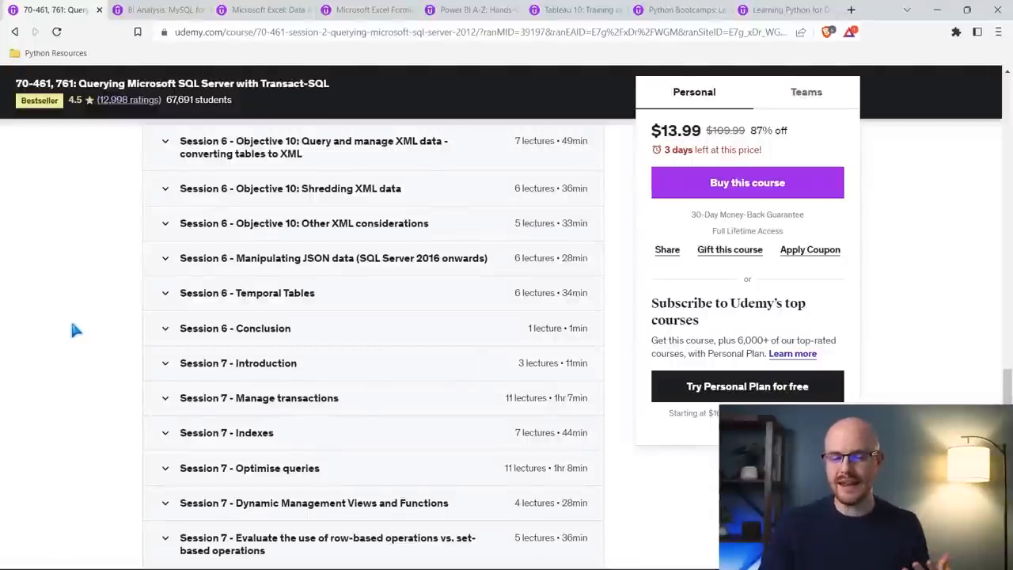
{"action": "mouse_move", "coordinate": [76, 323]}
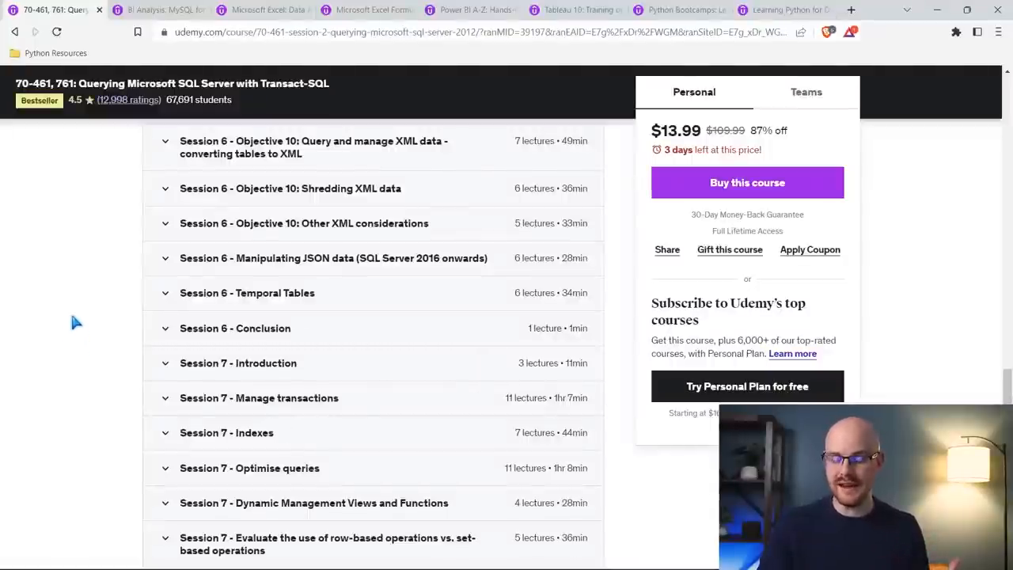
{"action": "scroll", "scroll_direction": "down", "scroll_amount": 3}
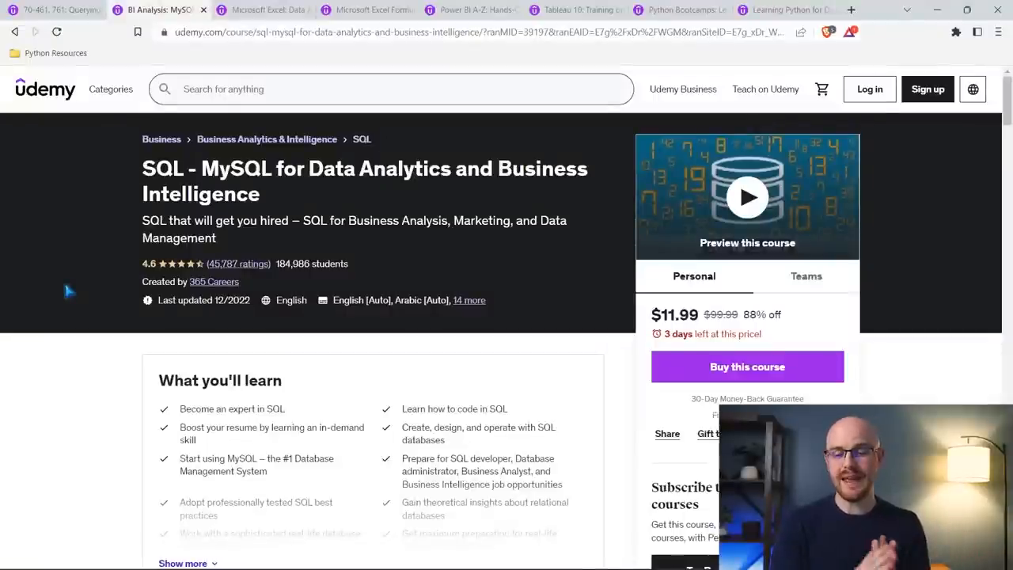
{"action": "mouse_move", "coordinate": [77, 293]}
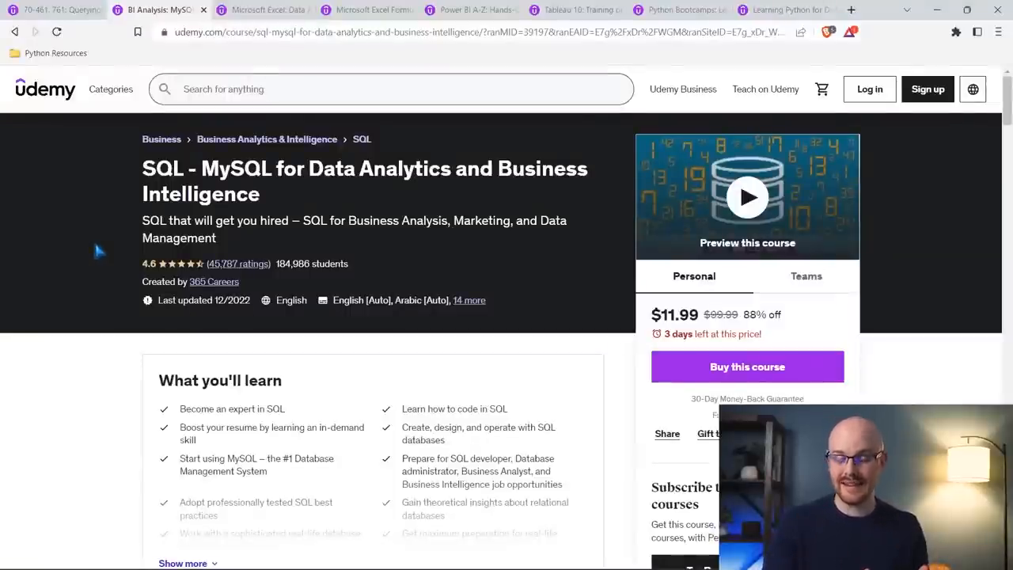
{"action": "mouse_move", "coordinate": [72, 295]}
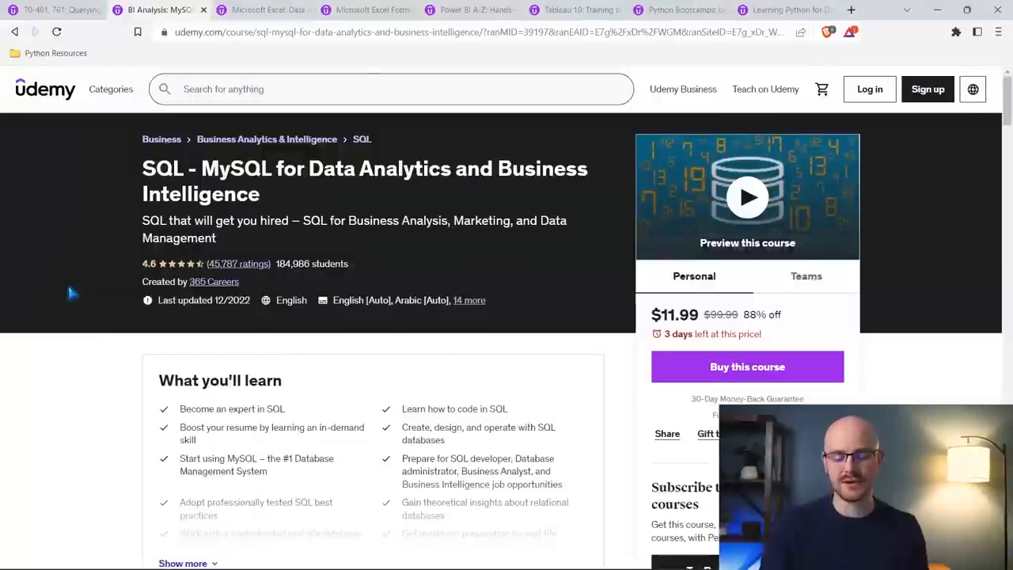
Step: Scroll the MySQL for Data Analytics course sections down to the BONUS LECTURE
{"action": "scroll", "scroll_direction": "down", "scroll_amount": 3}
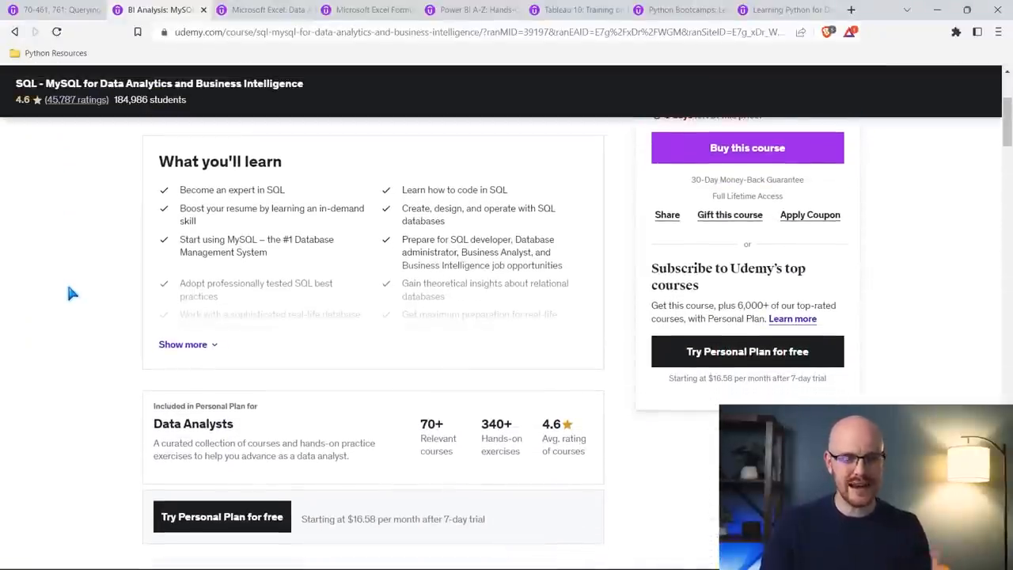
{"action": "scroll", "scroll_direction": "down", "scroll_amount": 3}
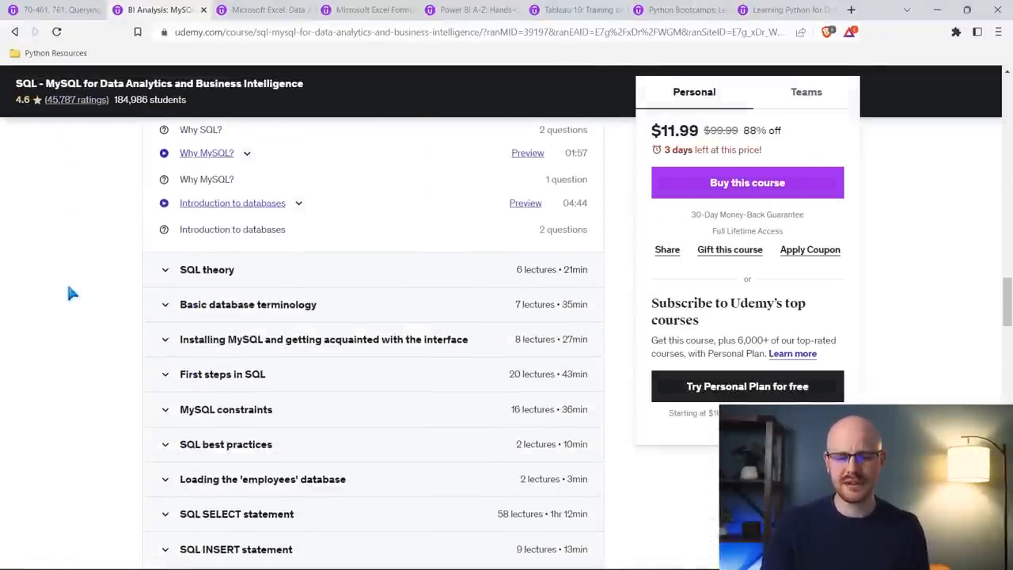
{"action": "scroll", "scroll_direction": "down", "scroll_amount": 3}
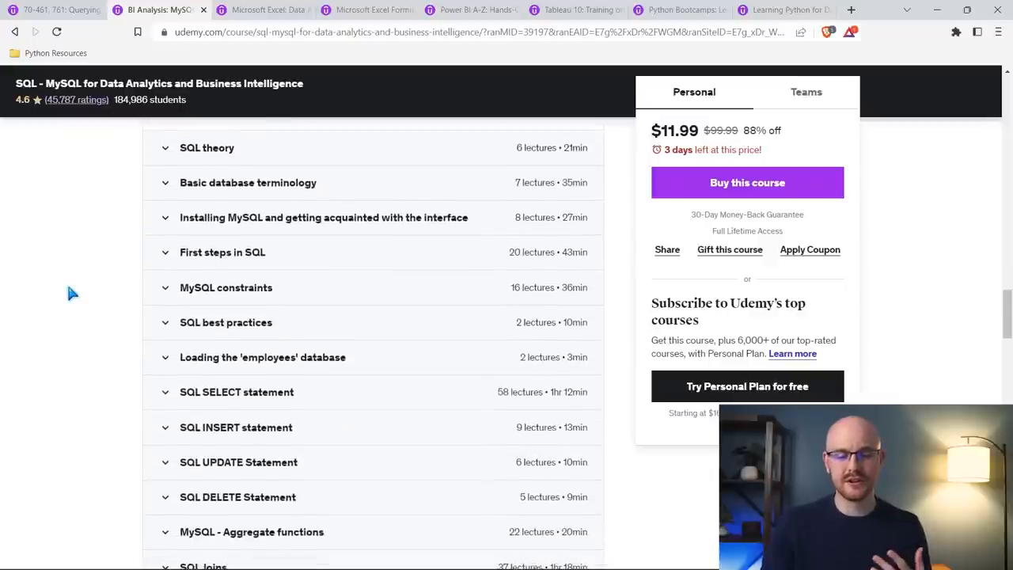
{"action": "scroll", "scroll_direction": "down", "scroll_amount": 3}
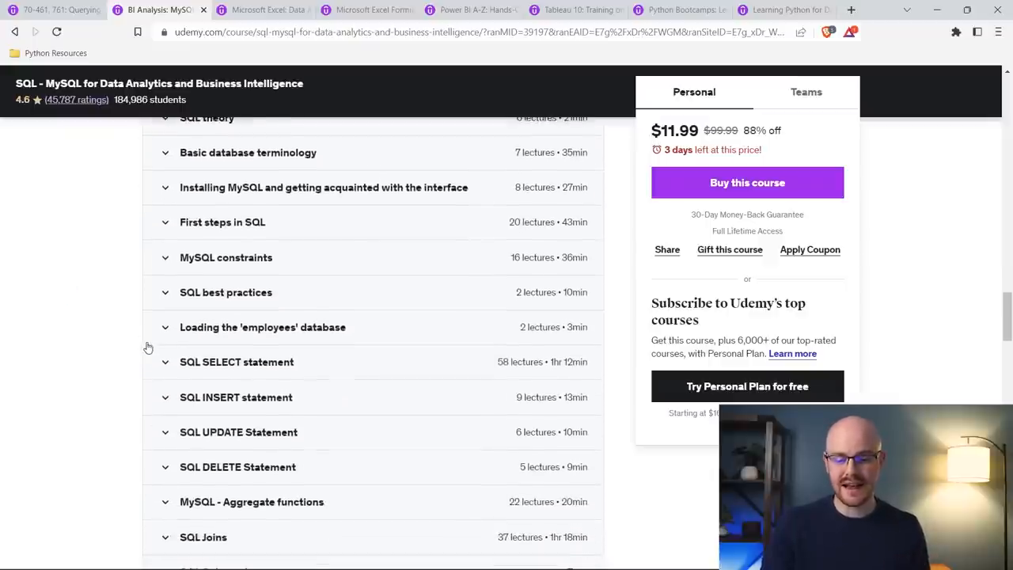
{"action": "scroll", "scroll_direction": "down", "scroll_amount": 3}
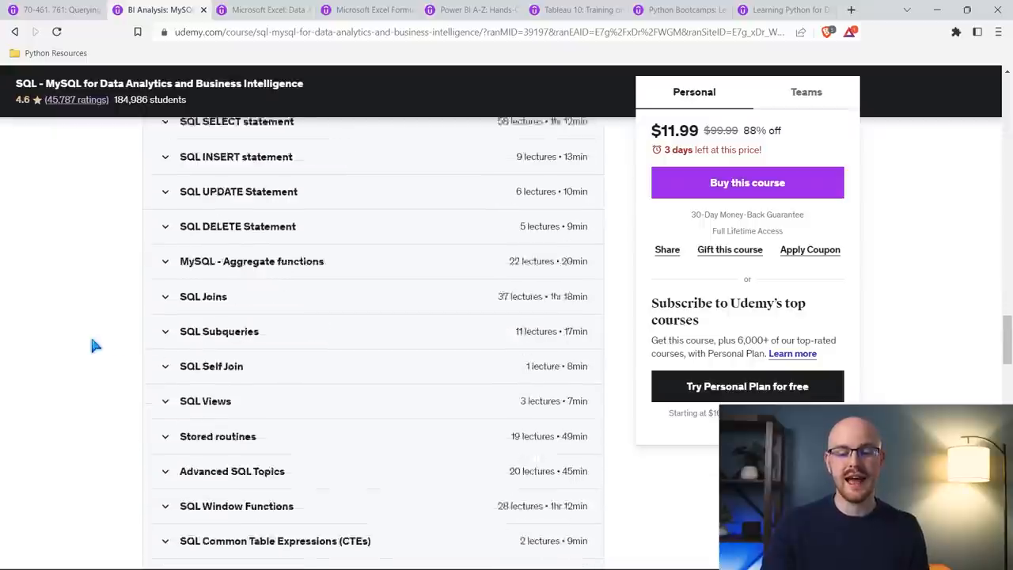
{"action": "scroll", "scroll_direction": "down", "scroll_amount": 3}
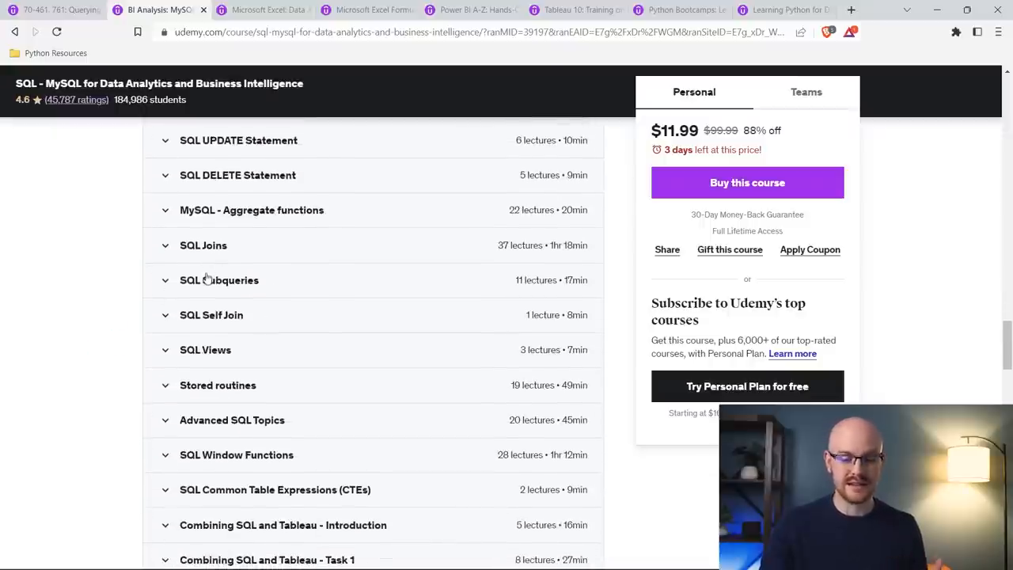
{"action": "scroll", "scroll_direction": "down", "scroll_amount": 3}
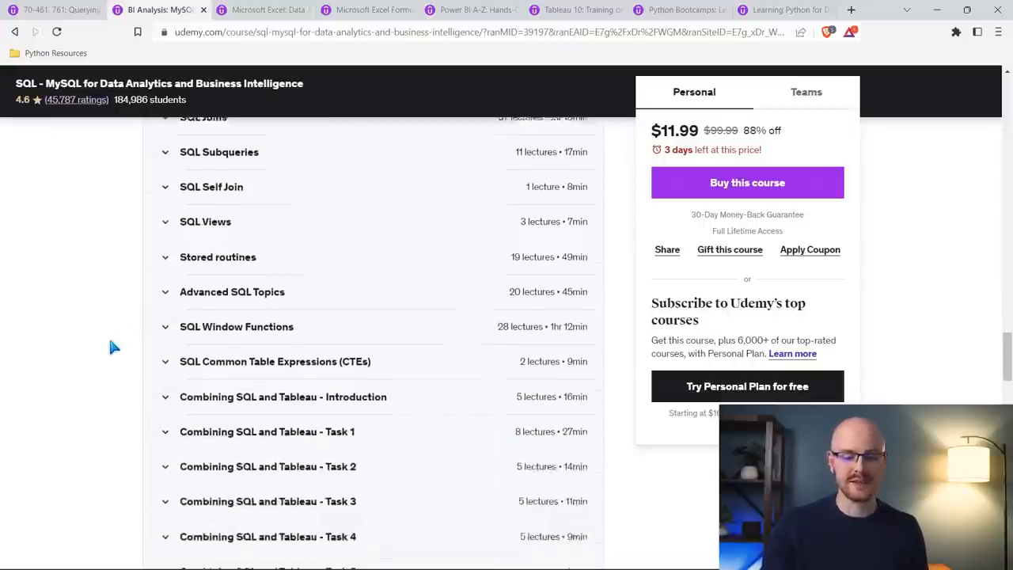
{"action": "scroll", "scroll_direction": "down", "scroll_amount": 3}
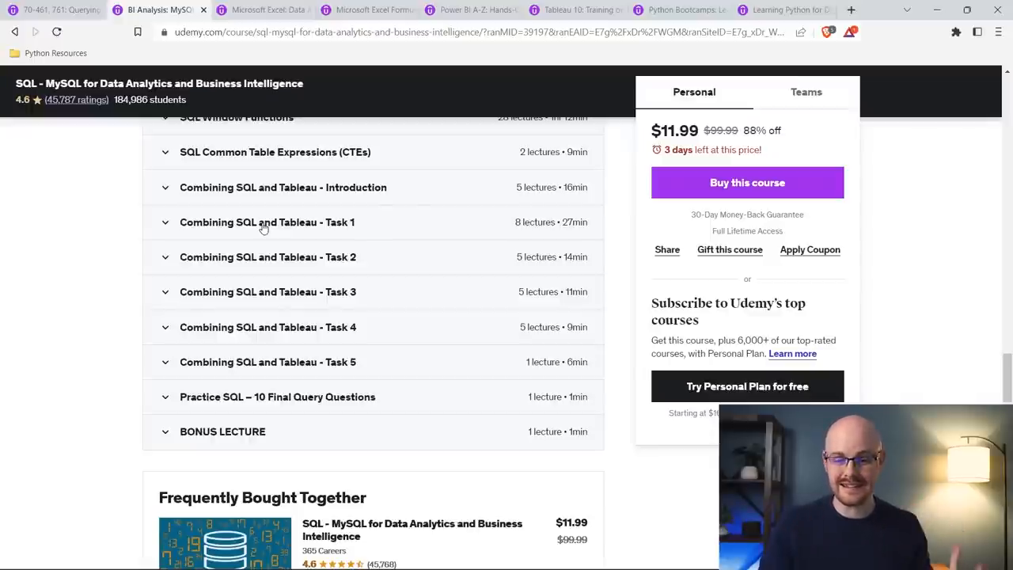
Step: Switch to the third tab, the $19.99 Excel Pivot Tables course
{"action": "left_click", "coordinate": [257, 10]}
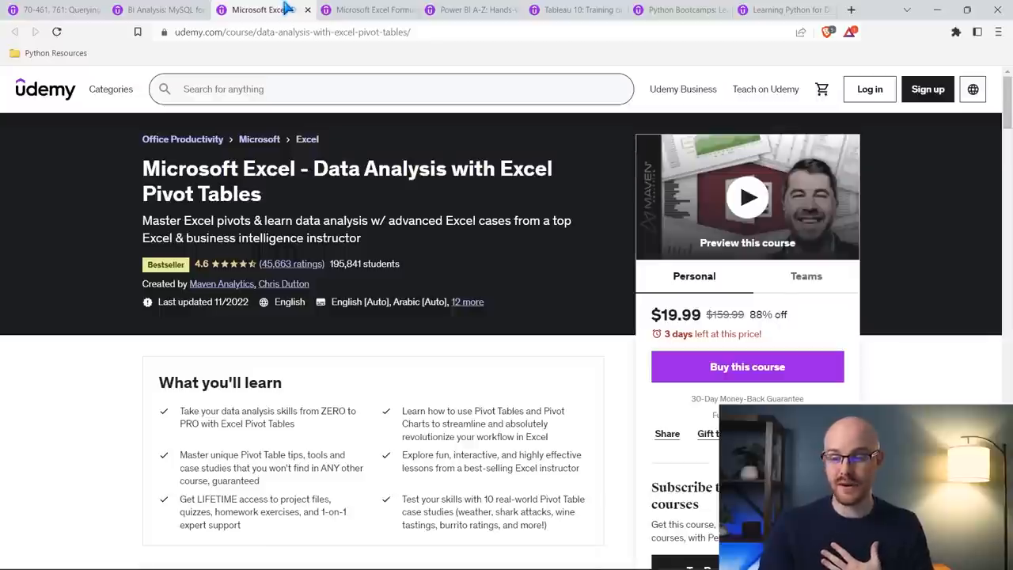
{"action": "mouse_move", "coordinate": [584, 243]}
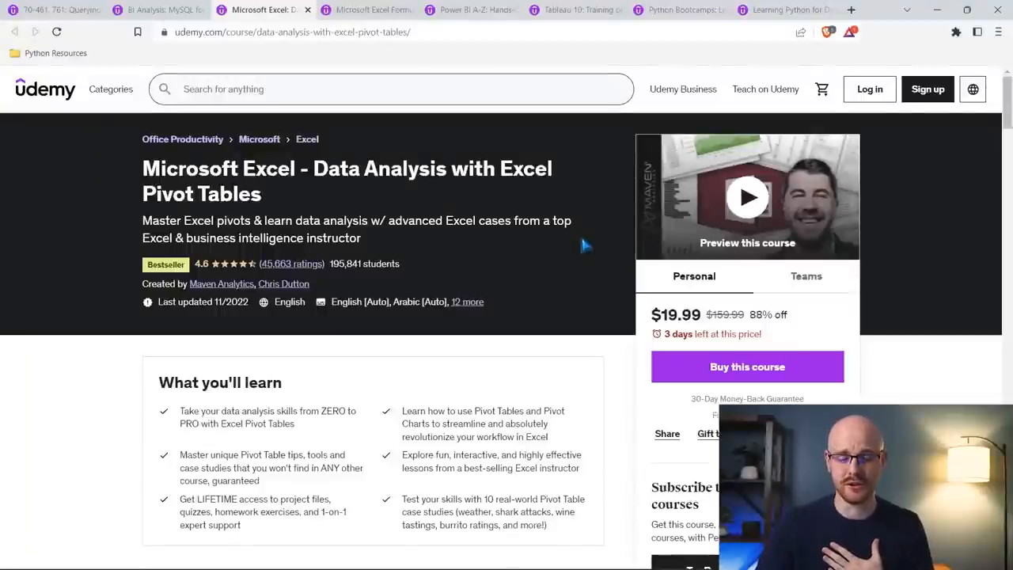
Step: Switch to the fourth tab, the $17.99 Advanced Excel Formulas & Functions course
{"action": "left_click", "coordinate": [366, 9]}
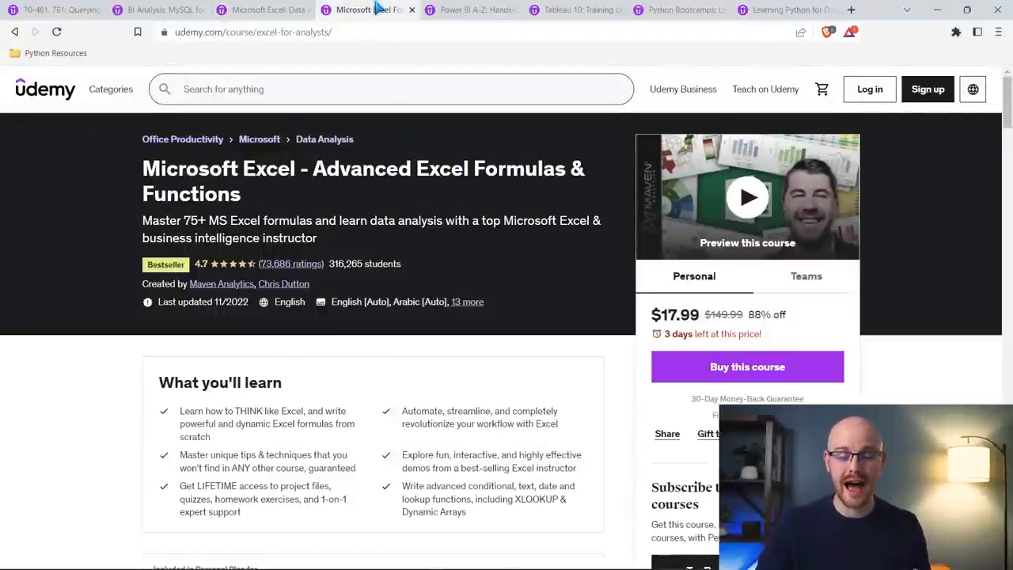
{"action": "mouse_move", "coordinate": [399, 244]}
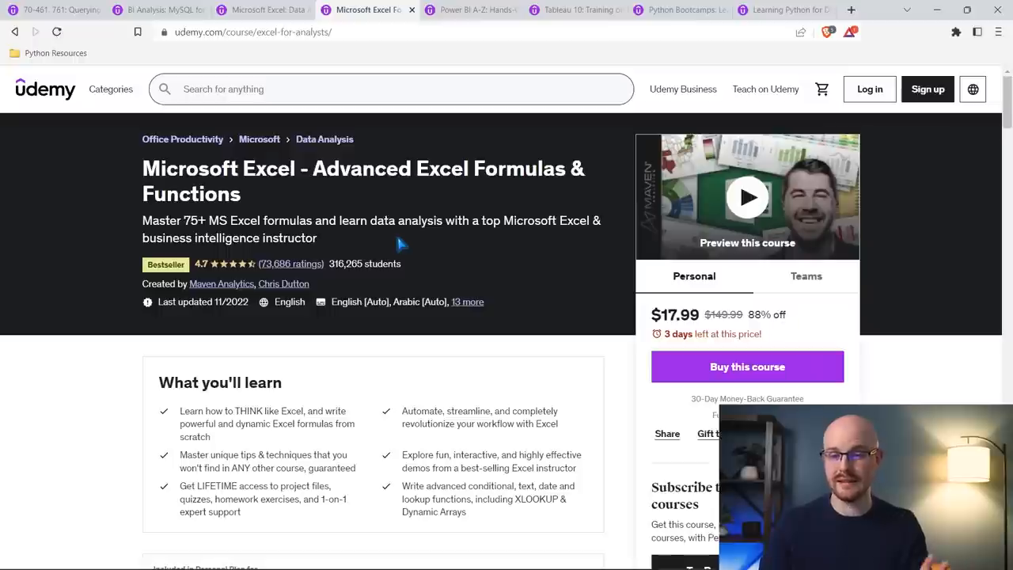
{"action": "mouse_move", "coordinate": [606, 332]}
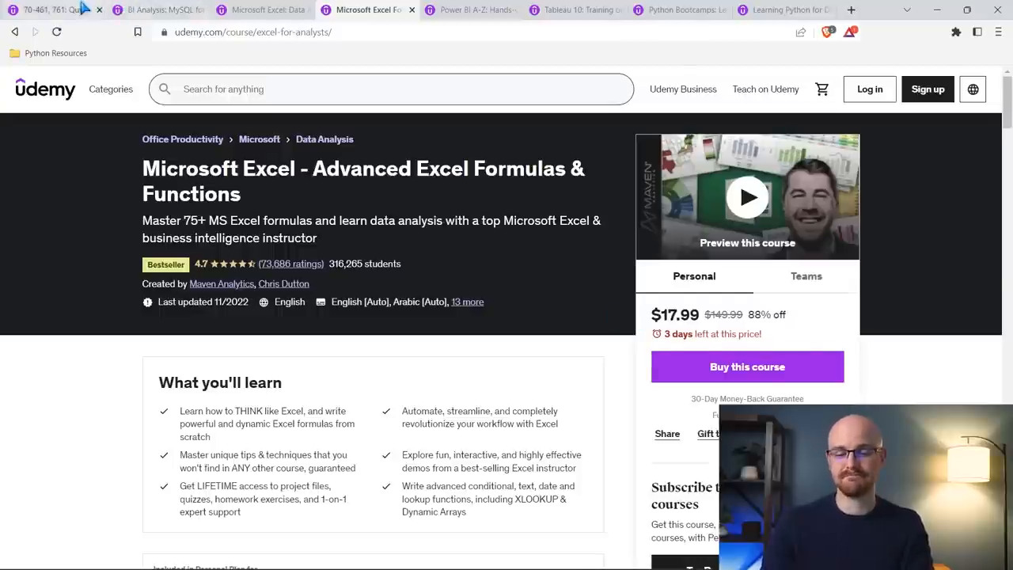
{"action": "left_click", "coordinate": [47, 9]}
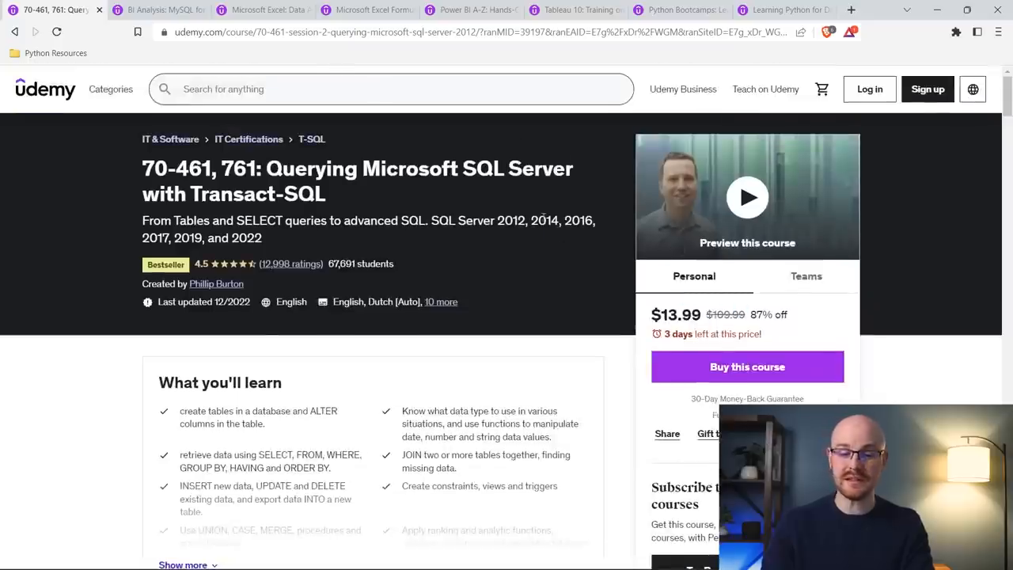
{"action": "left_click", "coordinate": [150, 10]}
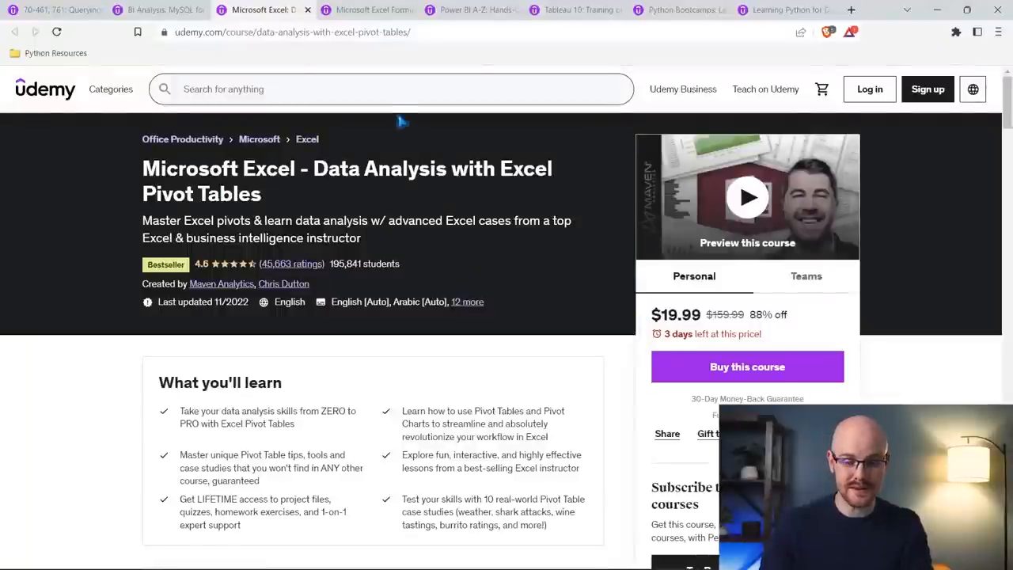
{"action": "left_click", "coordinate": [368, 10]}
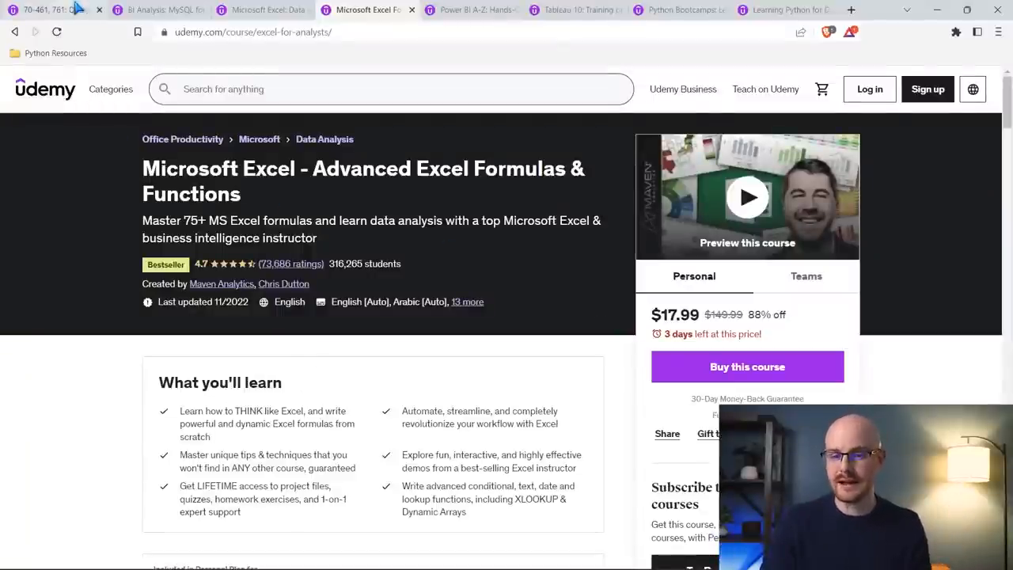
{"action": "left_click", "coordinate": [158, 10]}
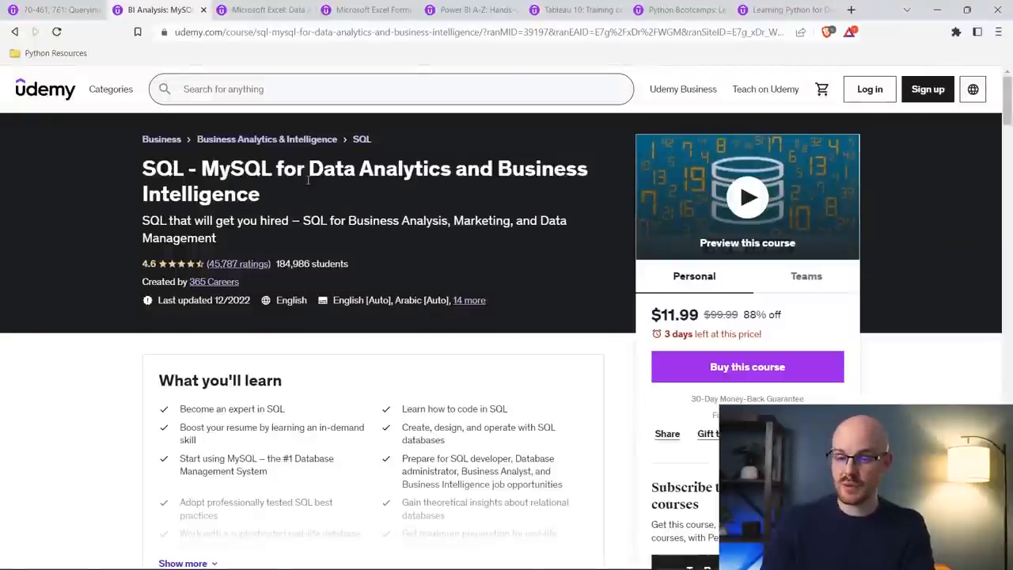
{"action": "left_click", "coordinate": [364, 10]}
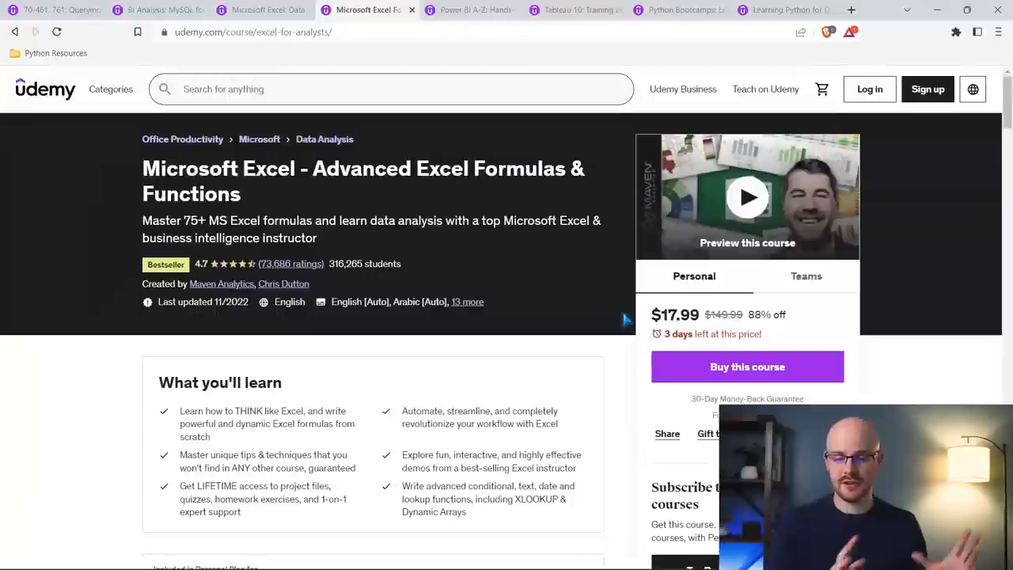
{"action": "mouse_move", "coordinate": [616, 318]}
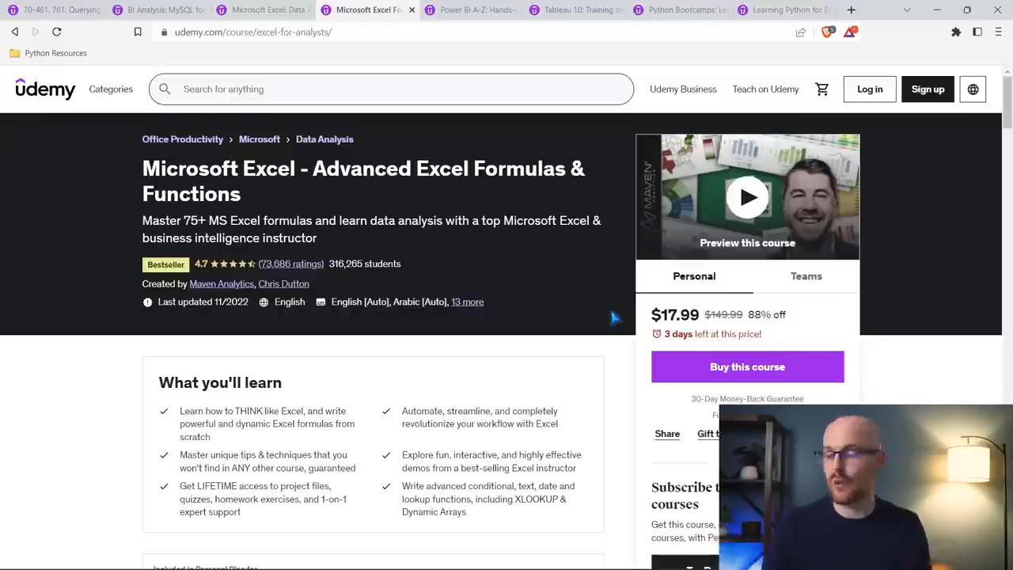
Step: View the $11.99 Power BI A-Z tab, then the $13.99 Tableau 2022 A-Z tab
{"action": "left_click", "coordinate": [467, 9]}
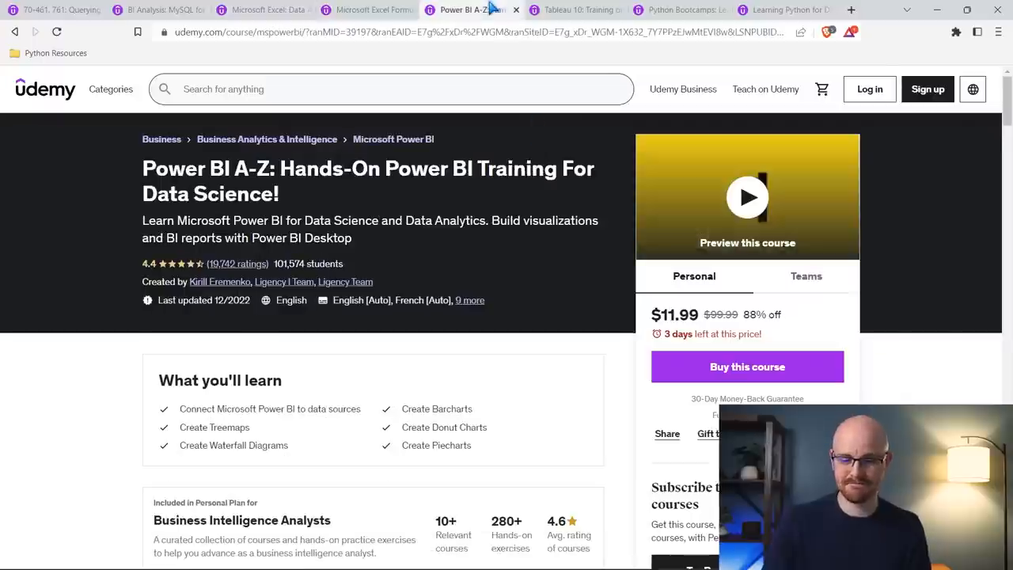
{"action": "mouse_move", "coordinate": [530, 285]}
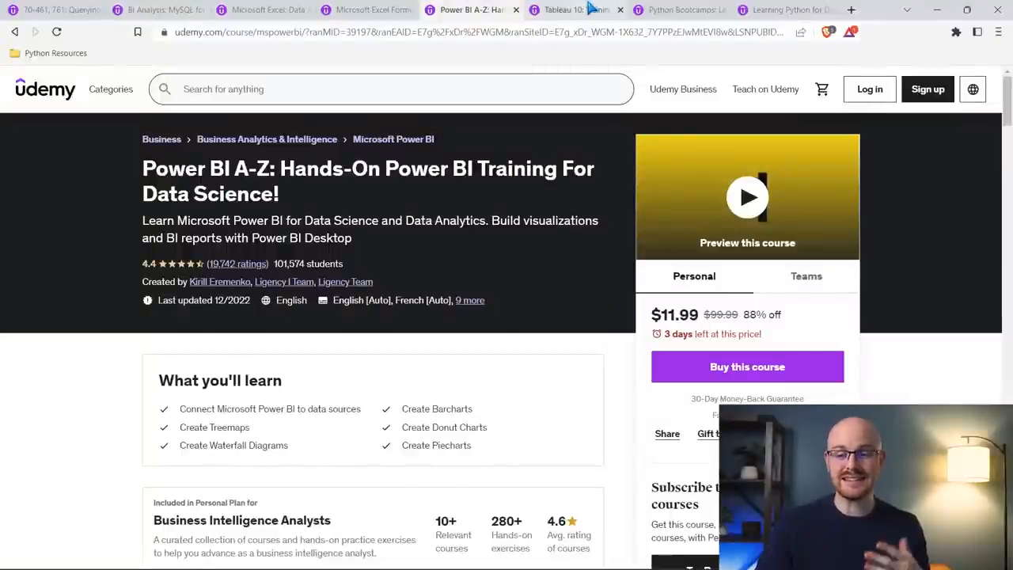
{"action": "left_click", "coordinate": [574, 9]}
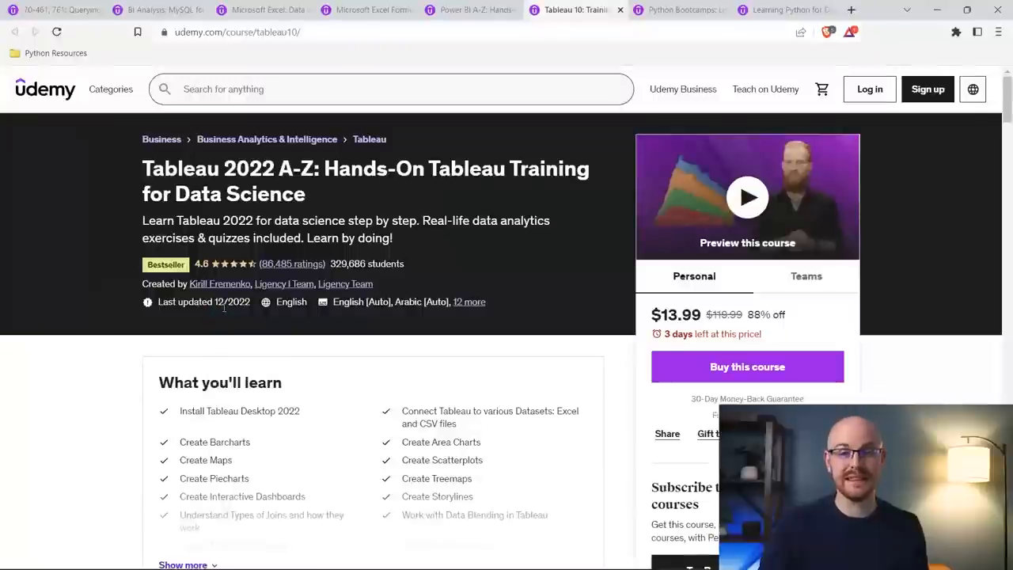
{"action": "mouse_move", "coordinate": [606, 257]}
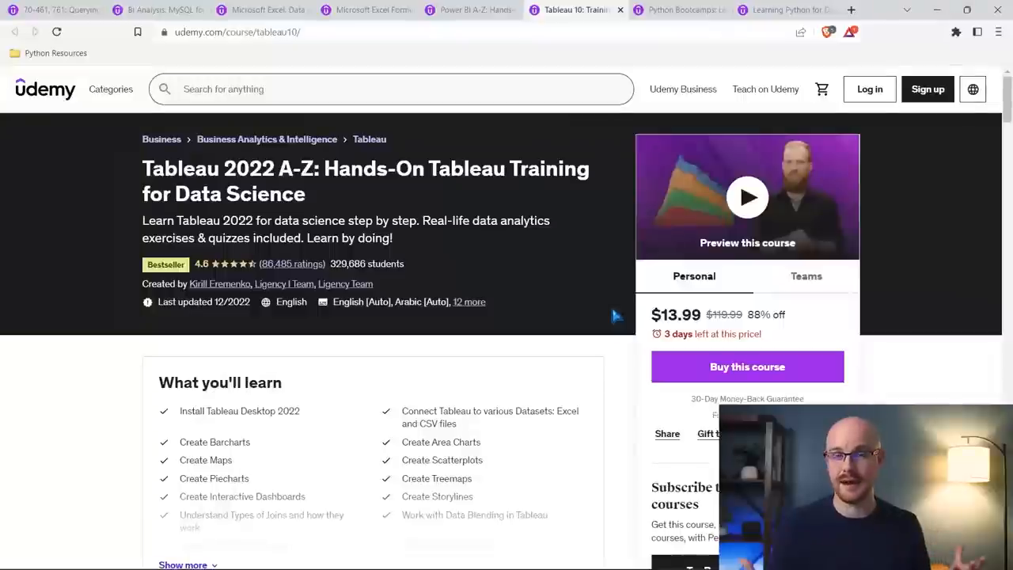
Step: Scroll the Tableau 2022 A-Z page down to the 'What you'll learn' list
{"action": "scroll", "scroll_direction": "down", "scroll_amount": 3}
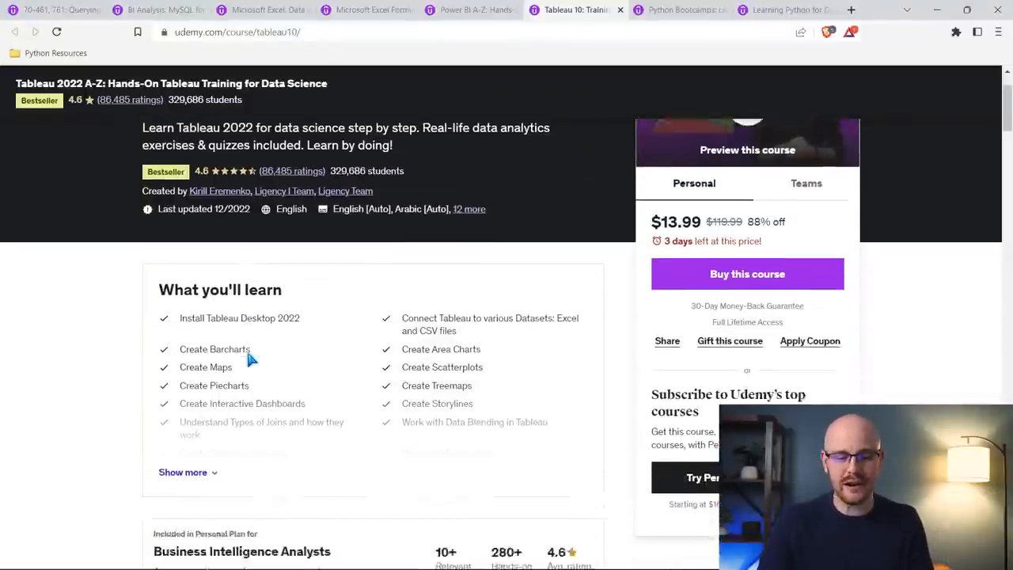
{"action": "scroll", "scroll_direction": "down", "scroll_amount": 3}
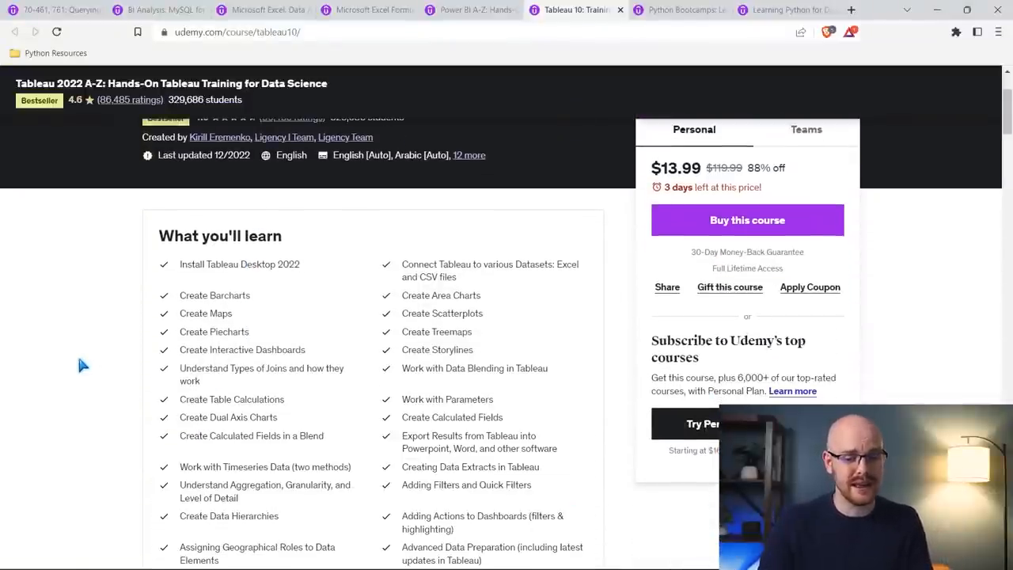
{"action": "scroll", "scroll_direction": "down", "scroll_amount": 3}
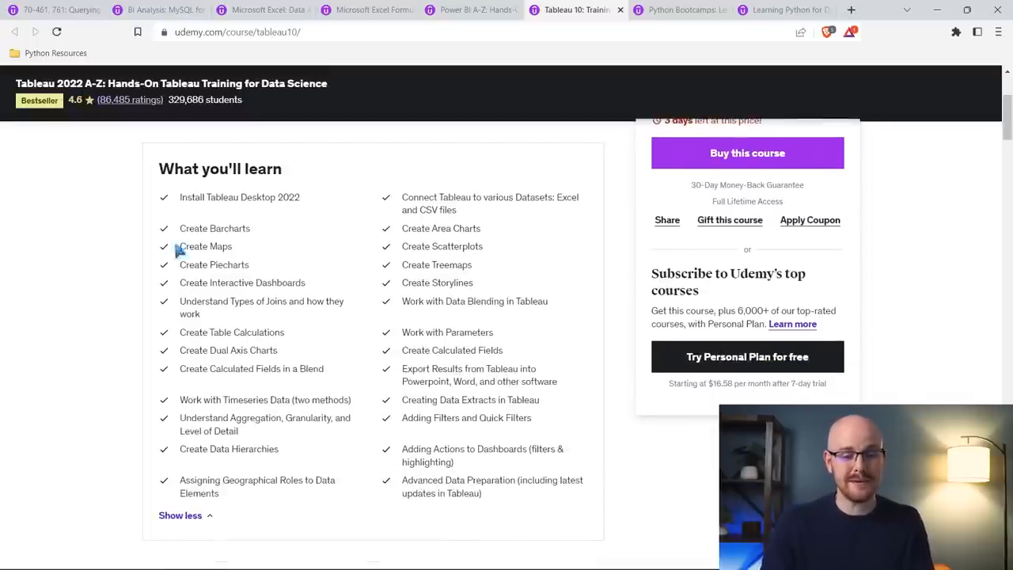
{"action": "mouse_move", "coordinate": [241, 261]}
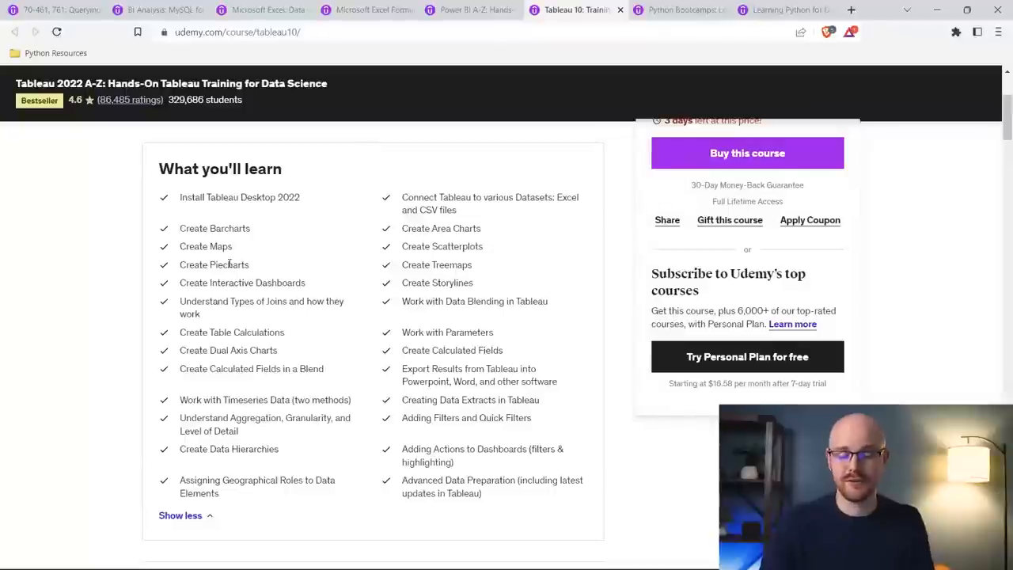
{"action": "mouse_move", "coordinate": [459, 247]}
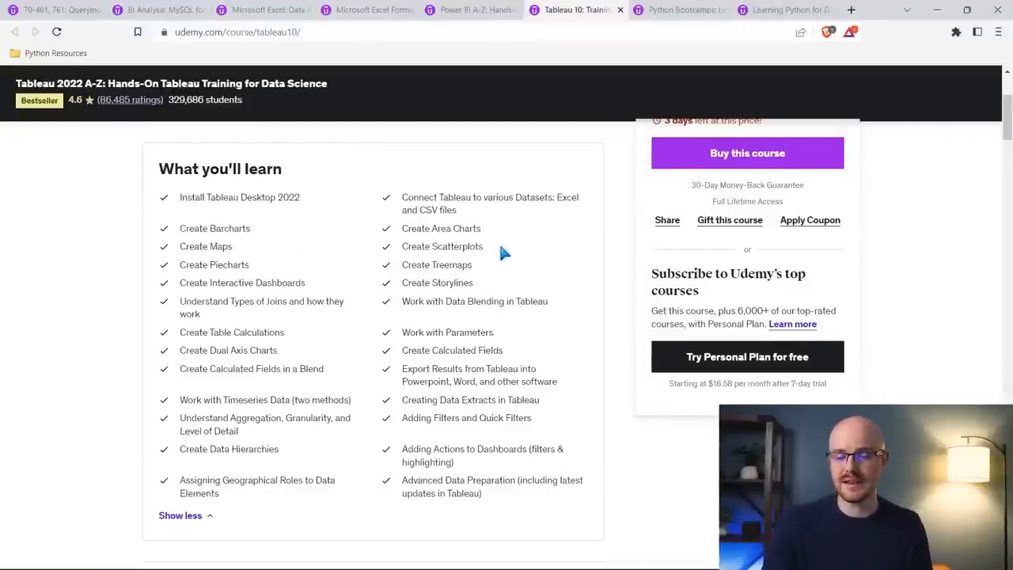
{"action": "mouse_move", "coordinate": [544, 249]}
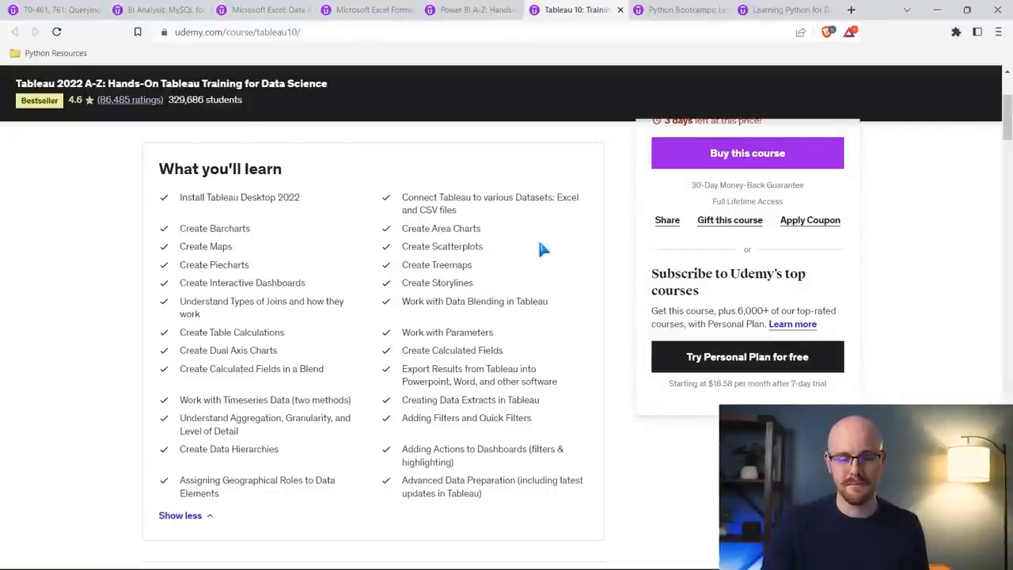
{"action": "mouse_move", "coordinate": [587, 302]}
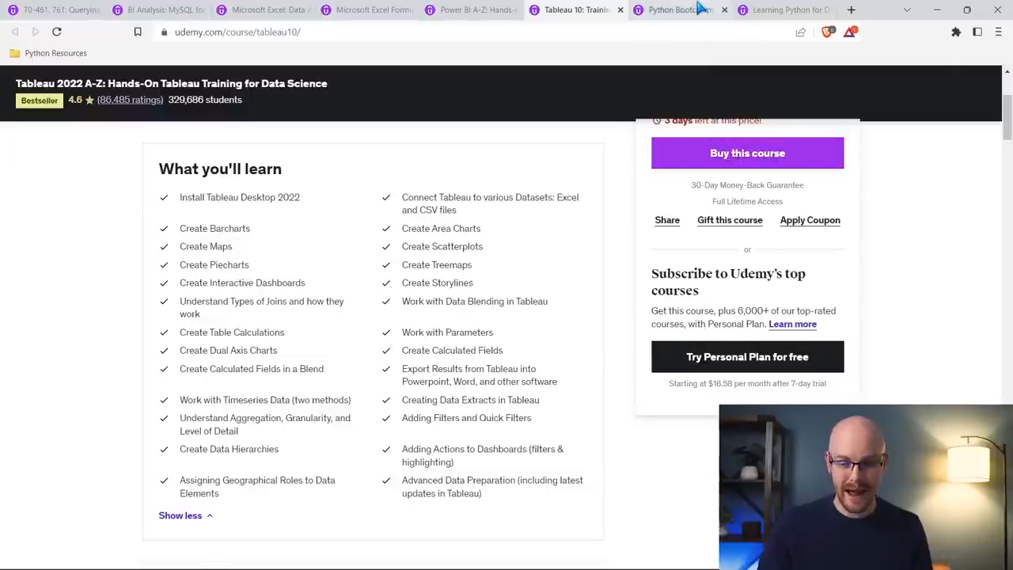
Step: Open the Python Bootcamp tab and scroll through each section's lecture count and length
{"action": "left_click", "coordinate": [676, 10]}
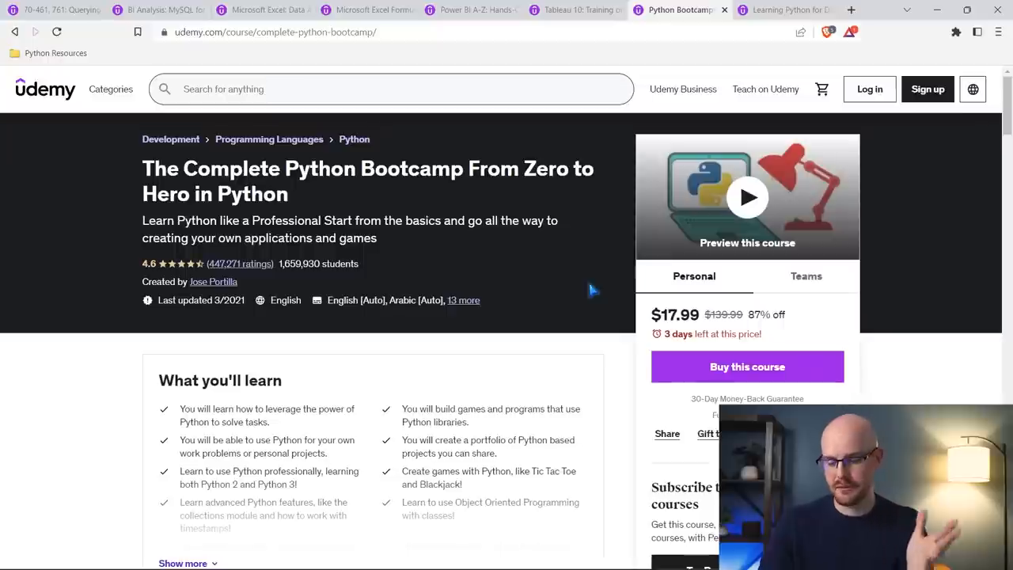
{"action": "mouse_move", "coordinate": [473, 289]}
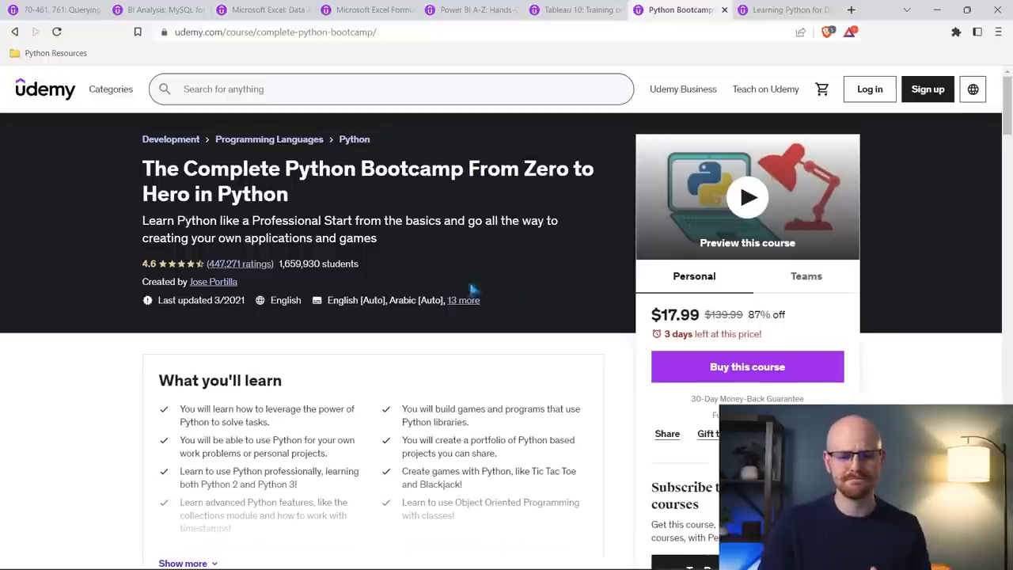
{"action": "mouse_move", "coordinate": [253, 284]}
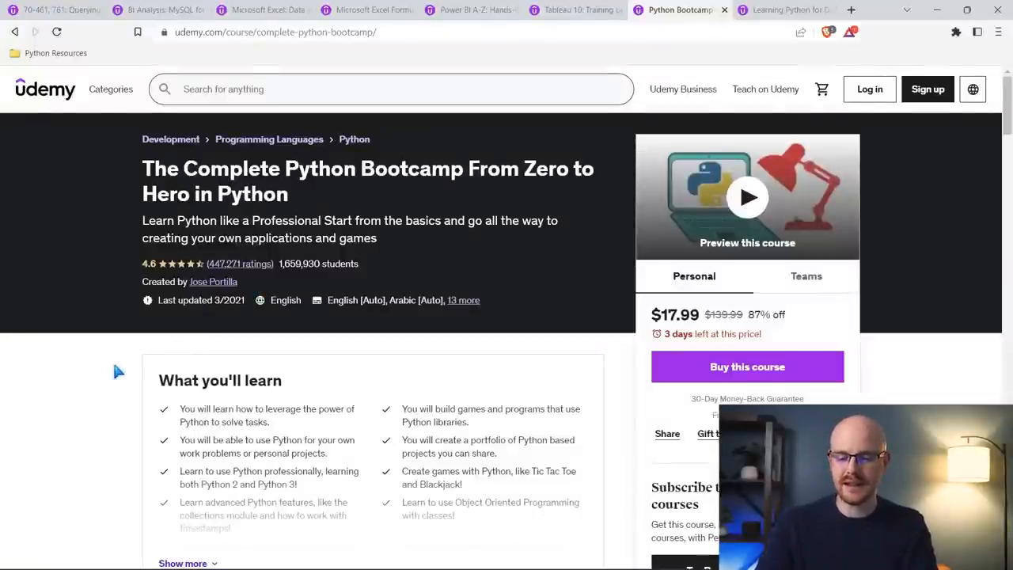
{"action": "scroll", "scroll_direction": "down", "scroll_amount": 3}
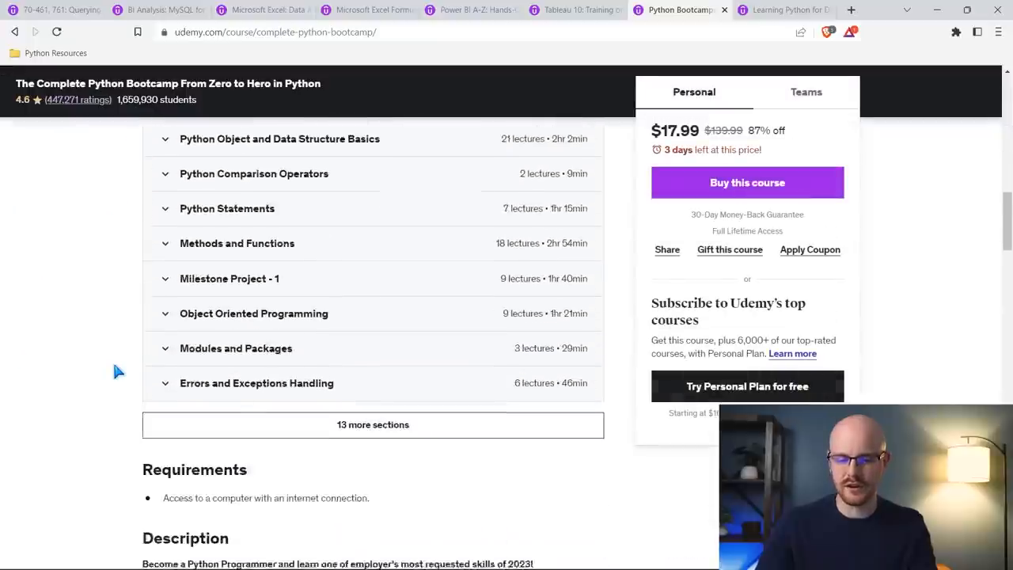
{"action": "scroll", "scroll_direction": "down", "scroll_amount": 3}
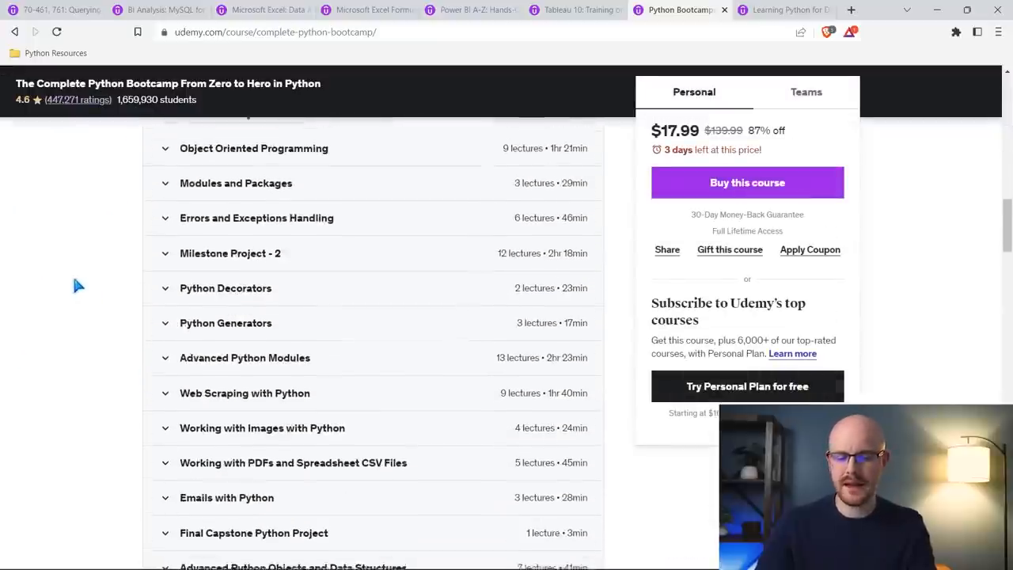
{"action": "scroll", "scroll_direction": "down", "scroll_amount": 3}
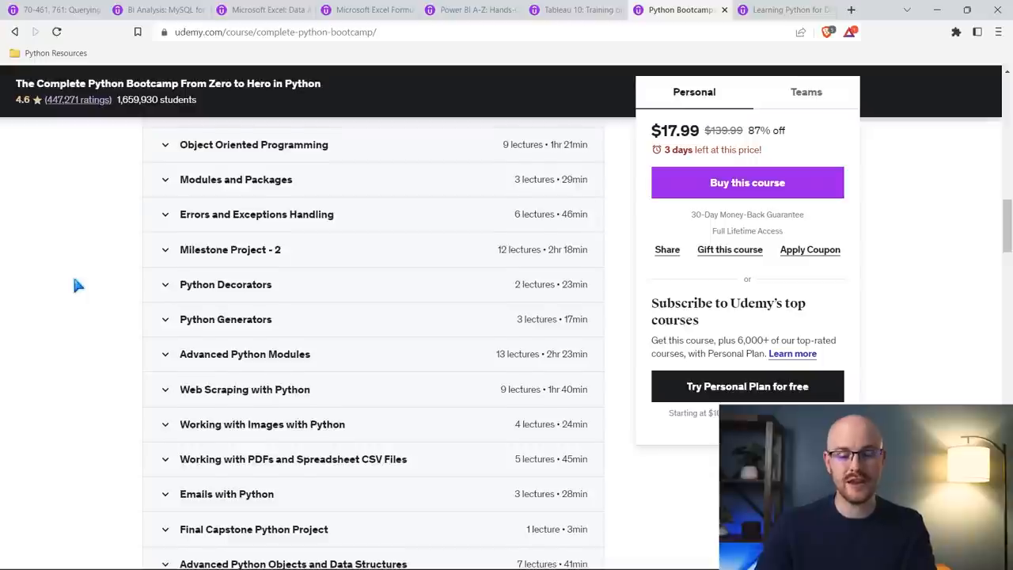
{"action": "scroll", "scroll_direction": "down", "scroll_amount": 3}
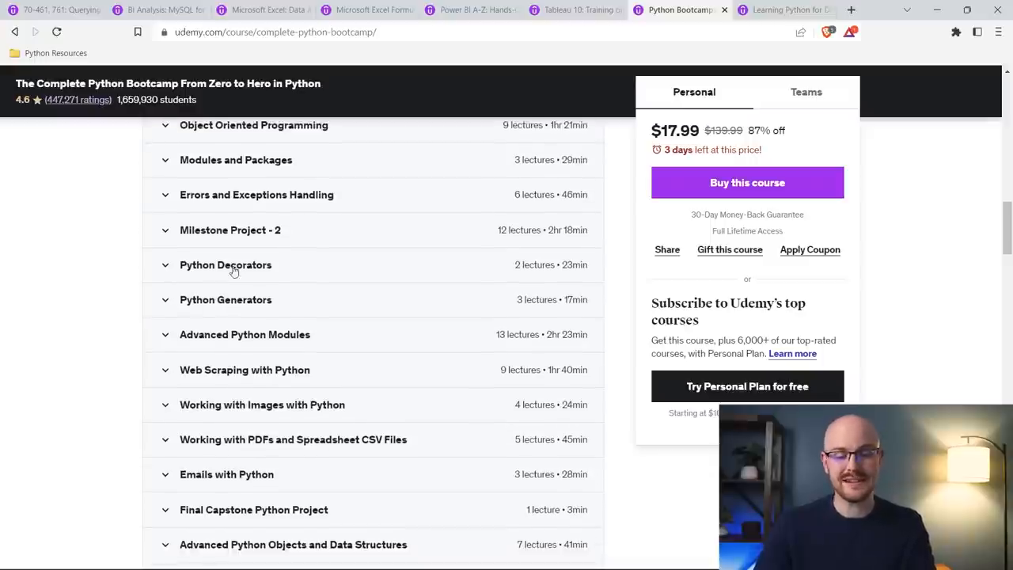
{"action": "mouse_move", "coordinate": [99, 283]}
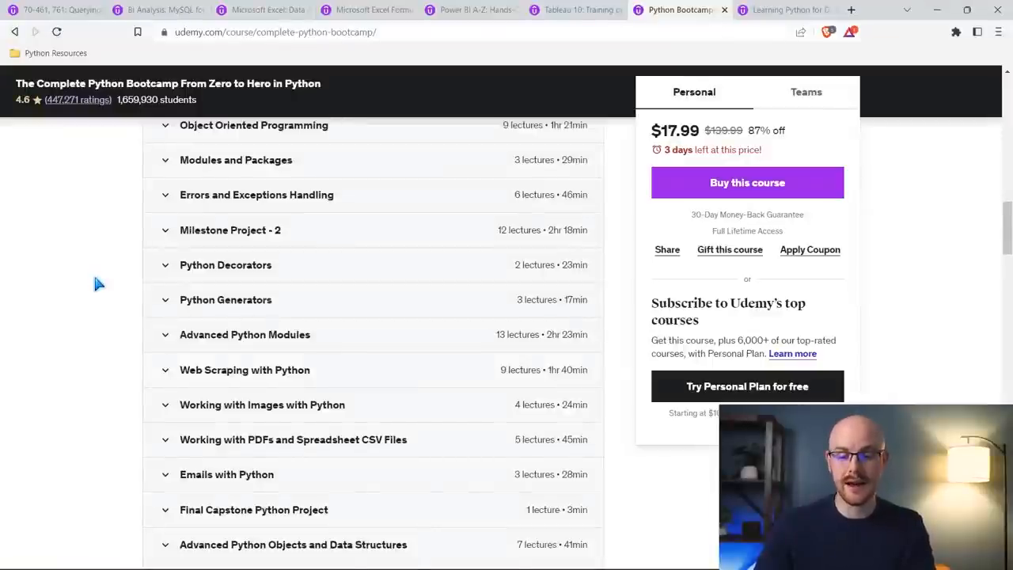
{"action": "scroll", "scroll_direction": "down", "scroll_amount": 3}
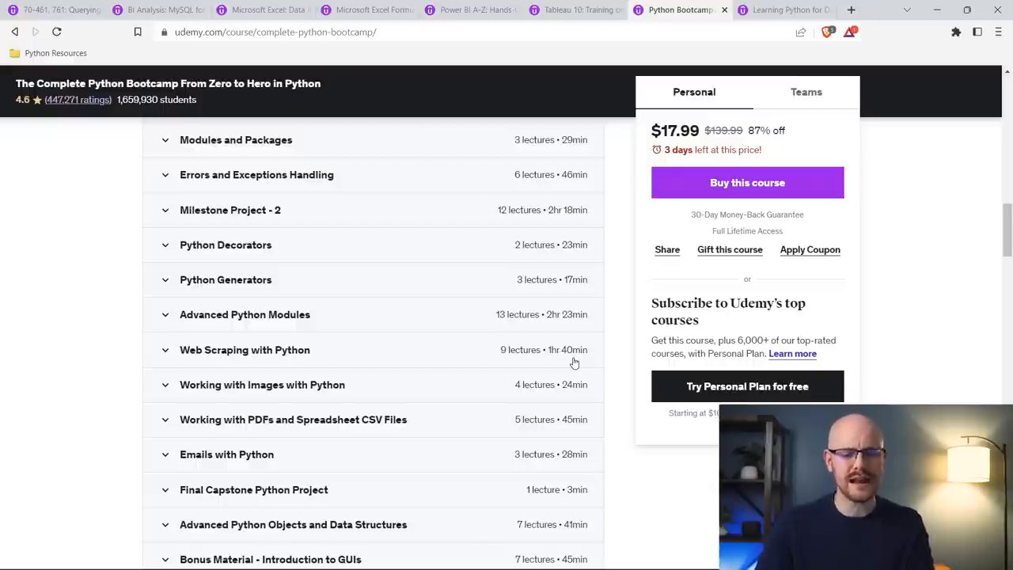
{"action": "mouse_move", "coordinate": [439, 431]}
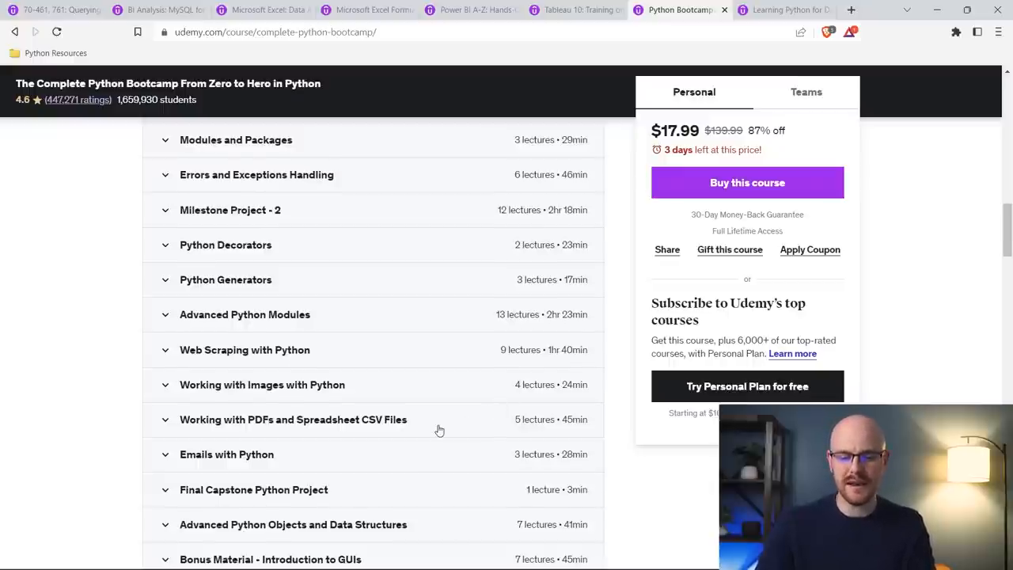
{"action": "scroll", "scroll_direction": "down", "scroll_amount": 3}
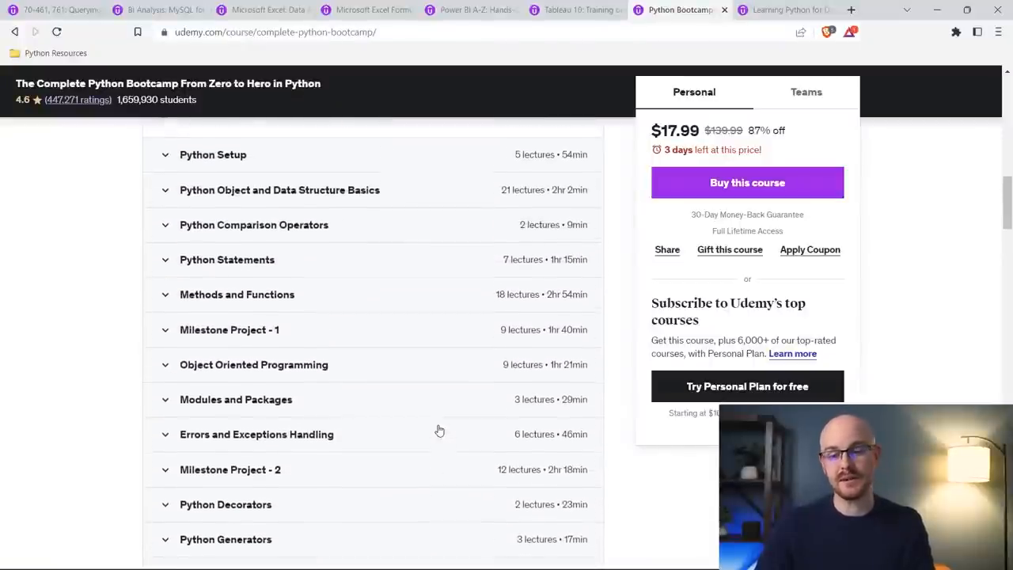
{"action": "scroll", "scroll_direction": "down", "scroll_amount": 3}
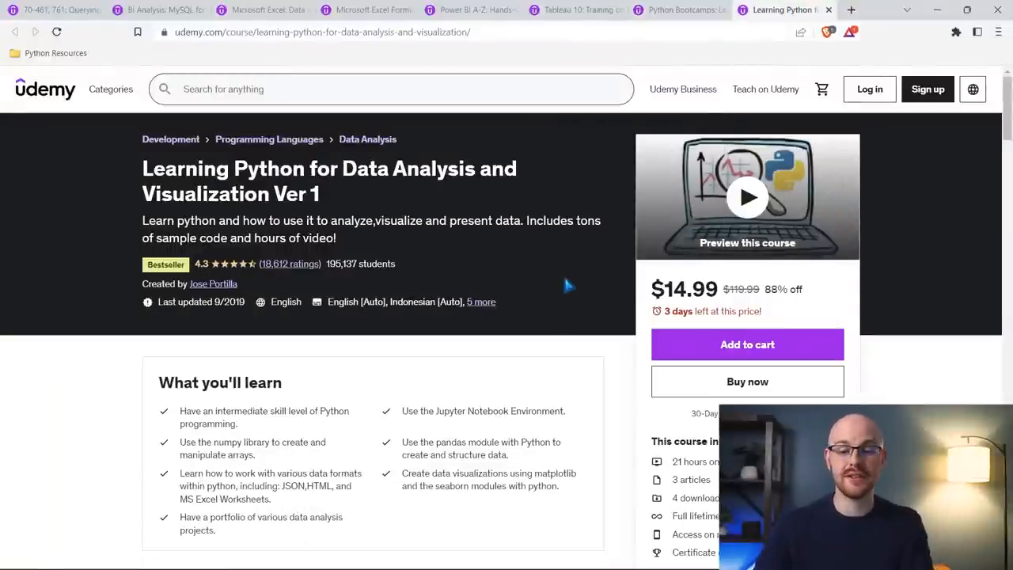
{"action": "mouse_move", "coordinate": [576, 279]}
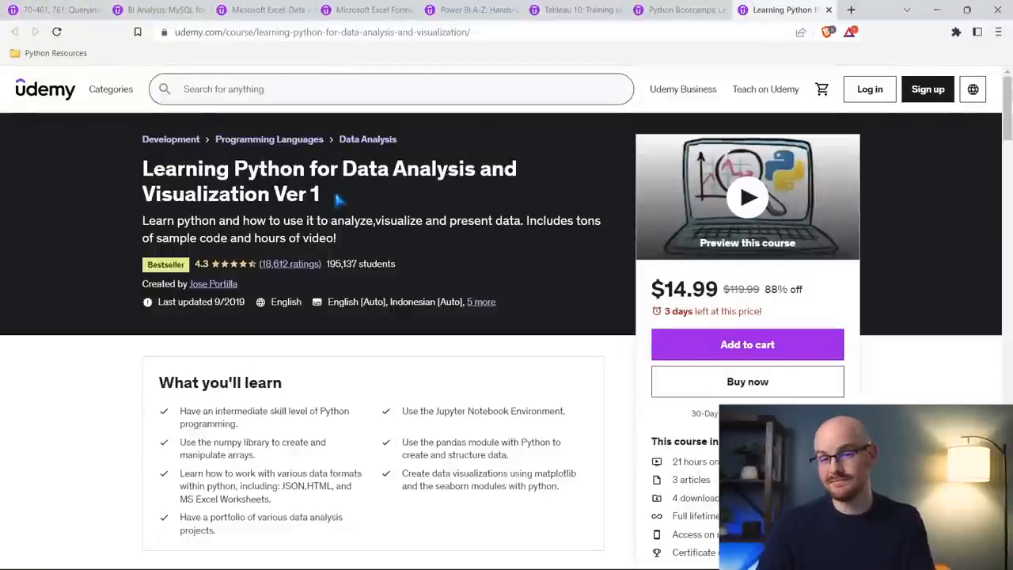
Step: Scroll to Learning Python's Course content and expand the '5 more sections'
{"action": "scroll", "scroll_direction": "down", "scroll_amount": 3}
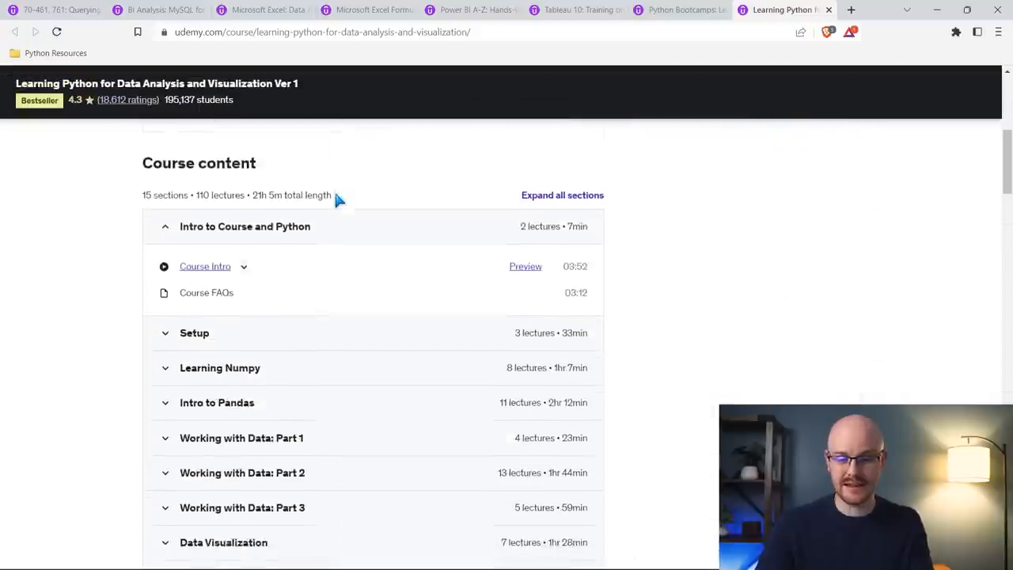
{"action": "scroll", "scroll_direction": "down", "scroll_amount": 3}
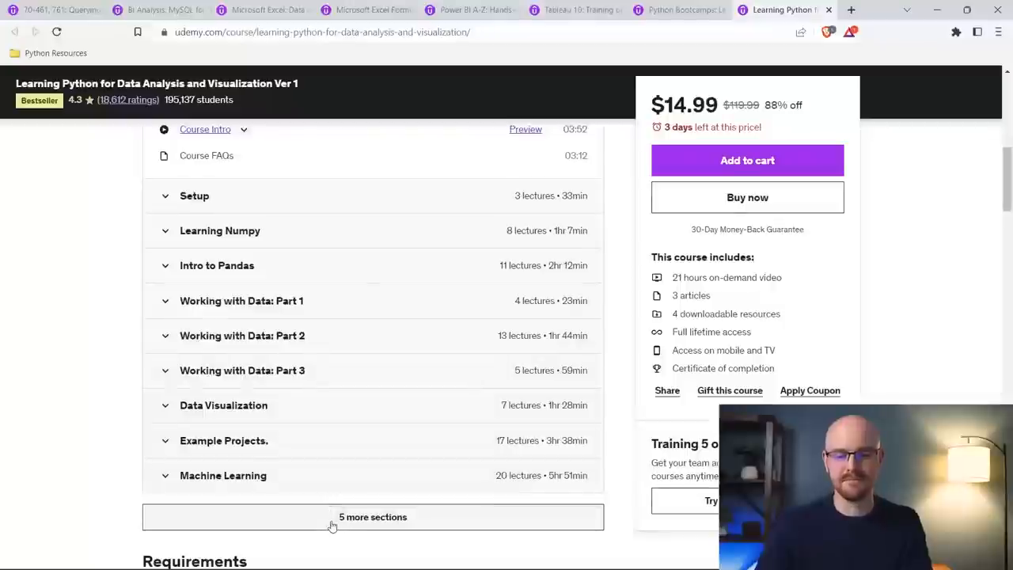
{"action": "left_click", "coordinate": [372, 517]}
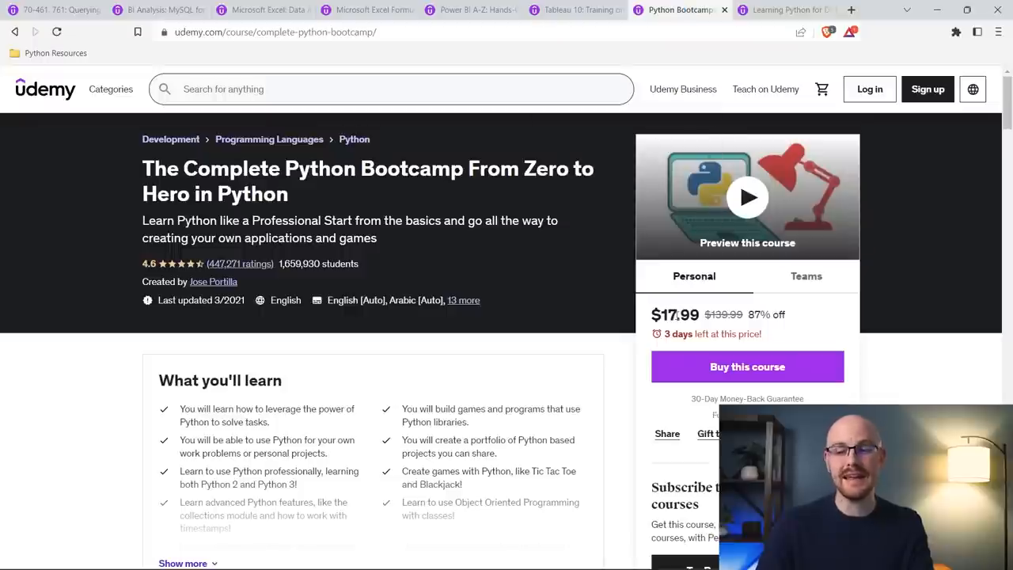
{"action": "mouse_move", "coordinate": [783, 9]}
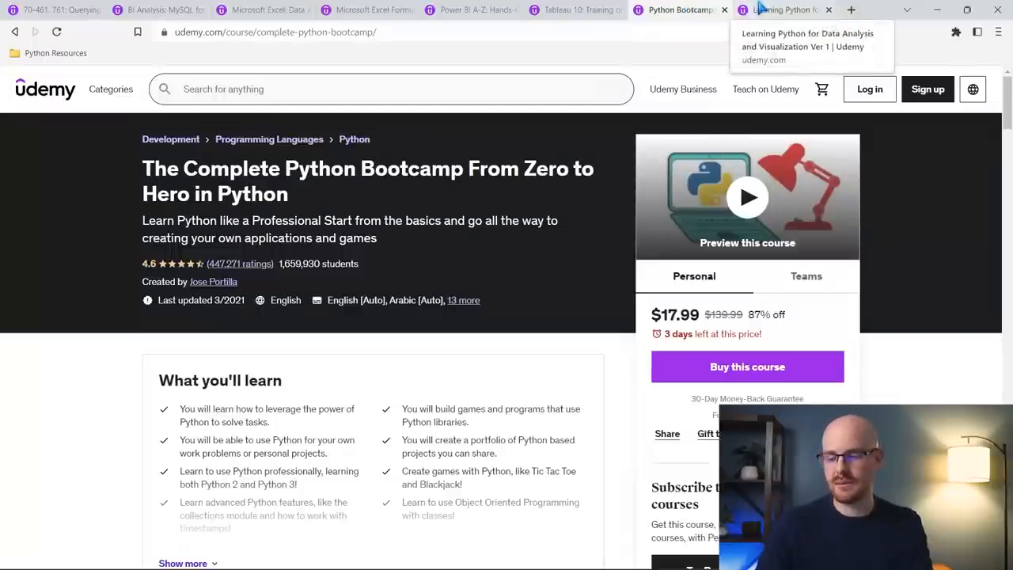
Step: Flip through the Learning Python, SQL - MySQL, Excel Formulas and Tableau tabs comparing prices
{"action": "left_click", "coordinate": [784, 9]}
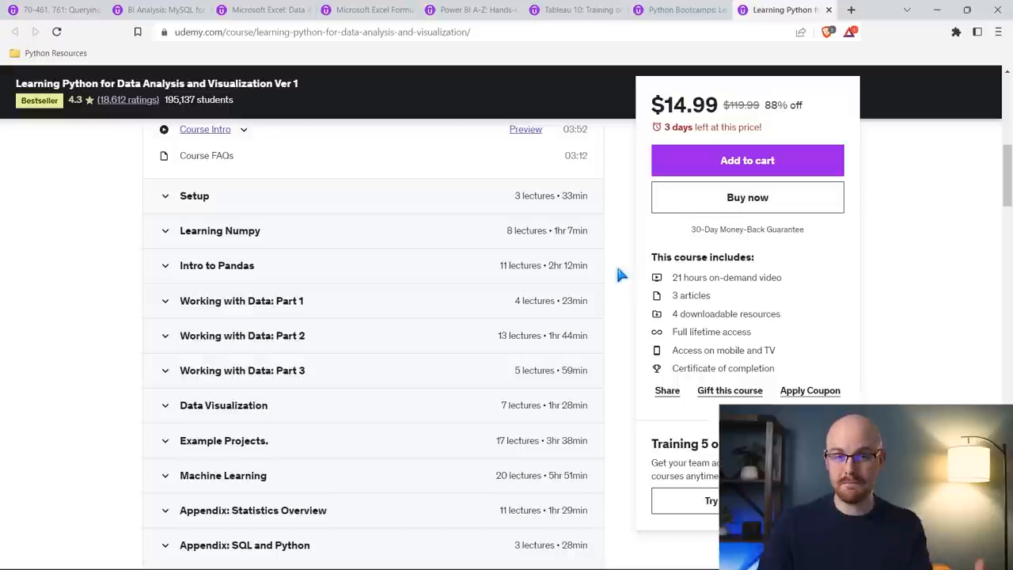
{"action": "mouse_move", "coordinate": [368, 9]}
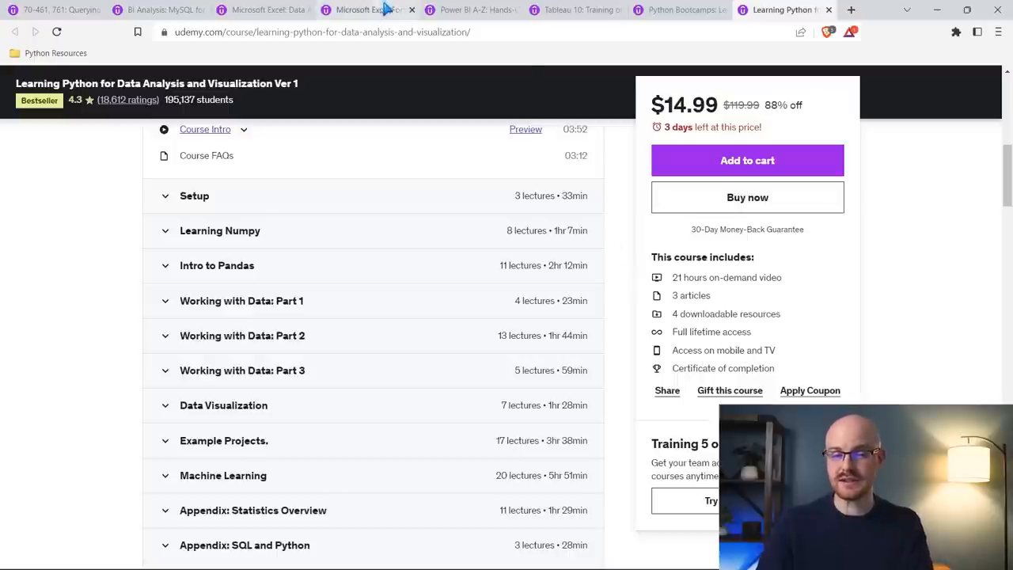
{"action": "left_click", "coordinate": [158, 9]}
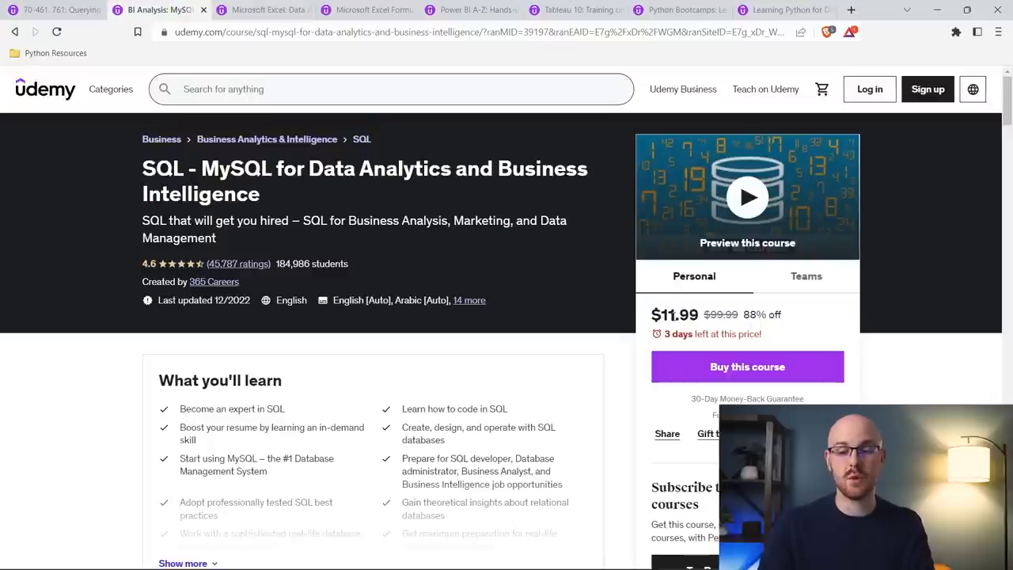
{"action": "left_click", "coordinate": [365, 9]}
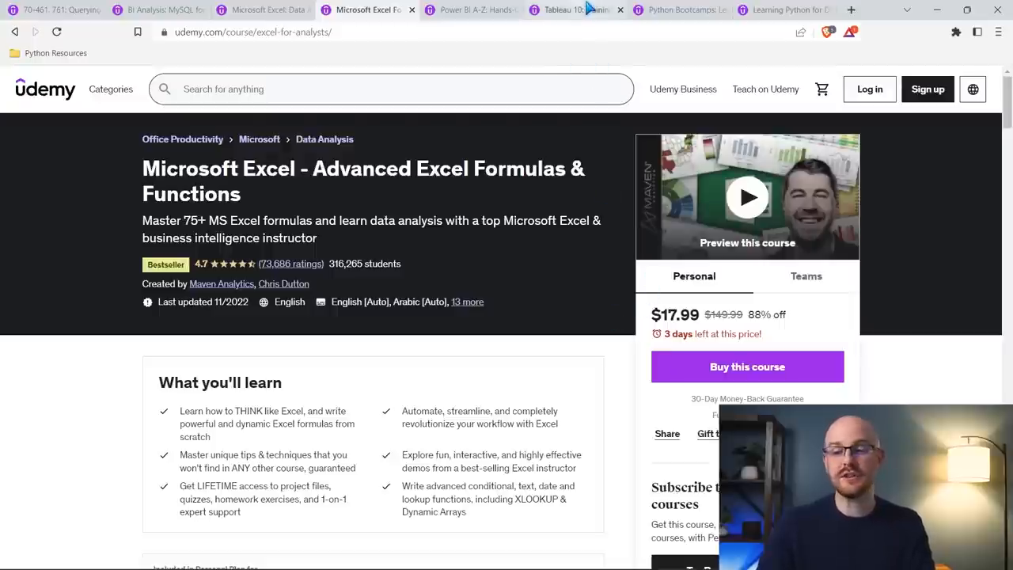
{"action": "left_click", "coordinate": [572, 10]}
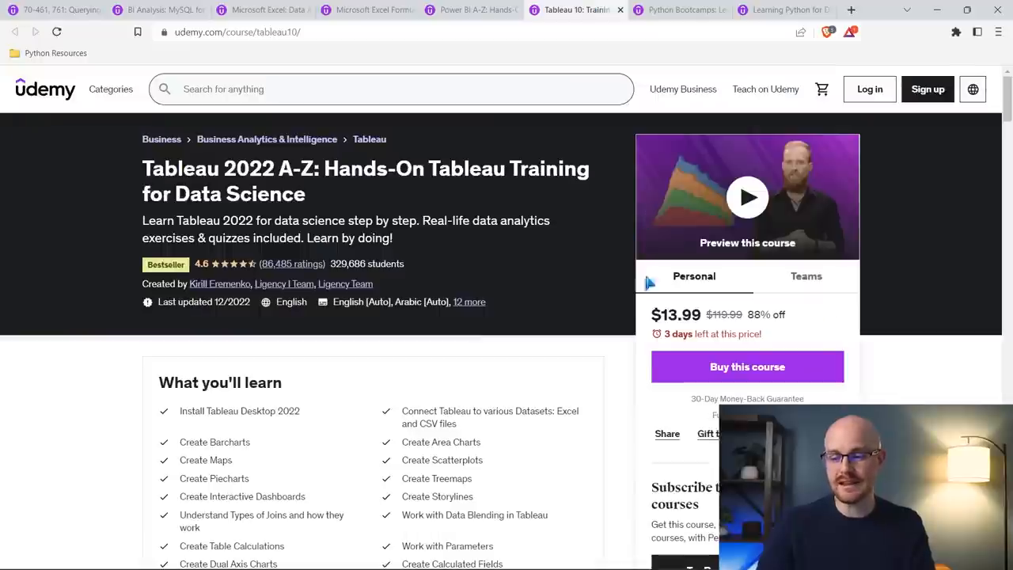
{"action": "mouse_move", "coordinate": [645, 321]}
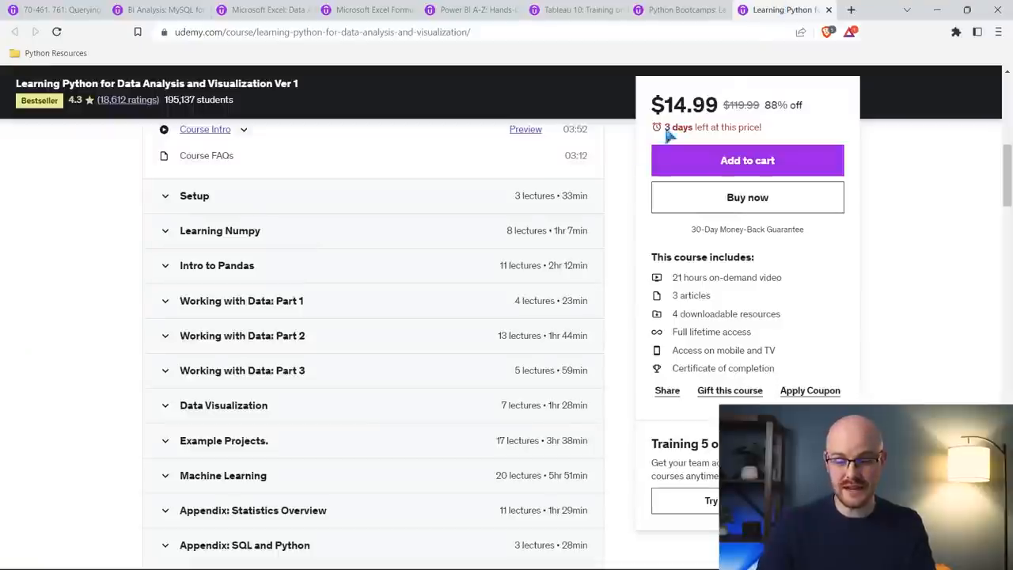
{"action": "mouse_move", "coordinate": [617, 273]}
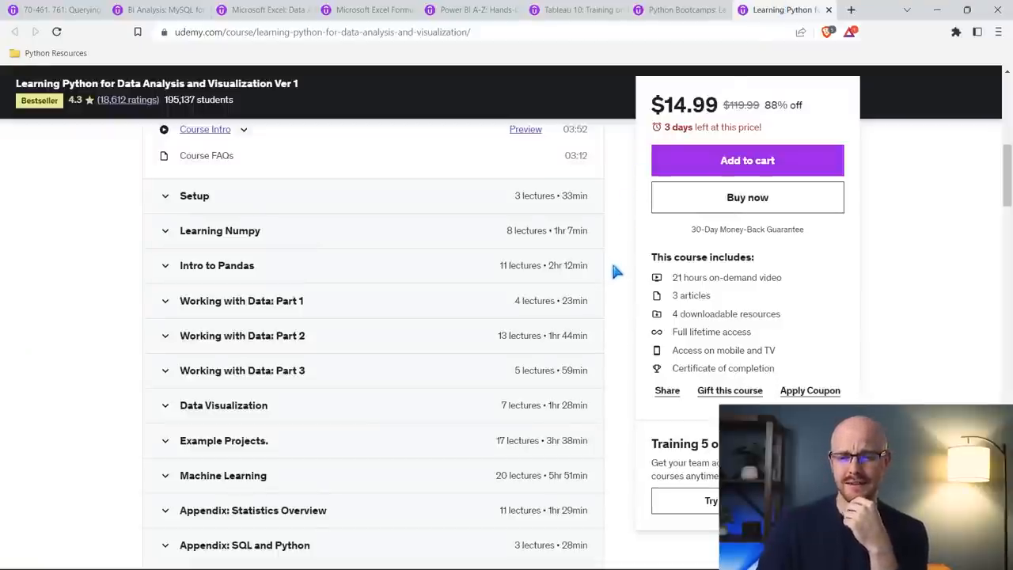
{"action": "mouse_move", "coordinate": [942, 281]}
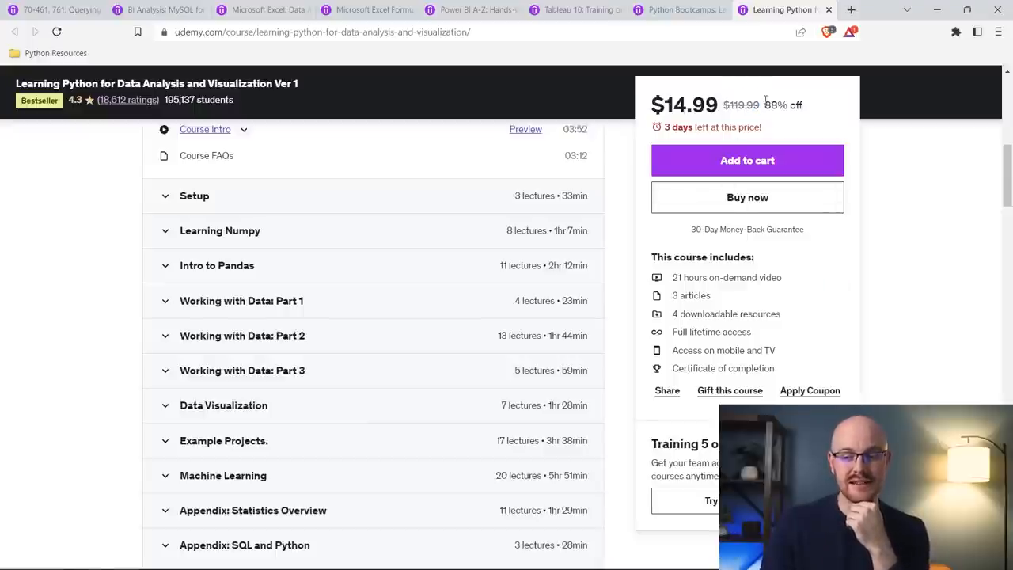
{"action": "mouse_move", "coordinate": [814, 128]}
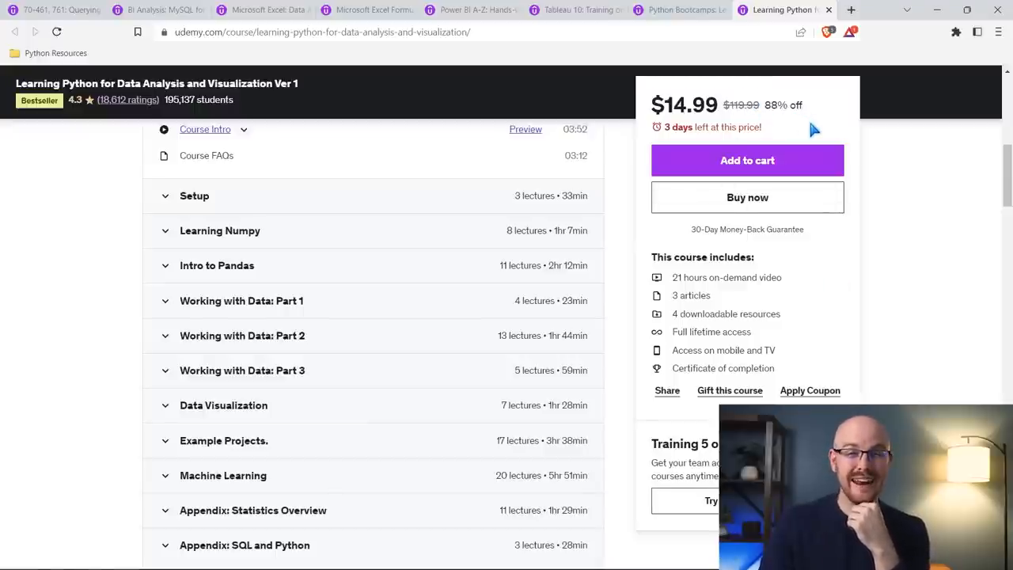
{"action": "mouse_move", "coordinate": [945, 302]}
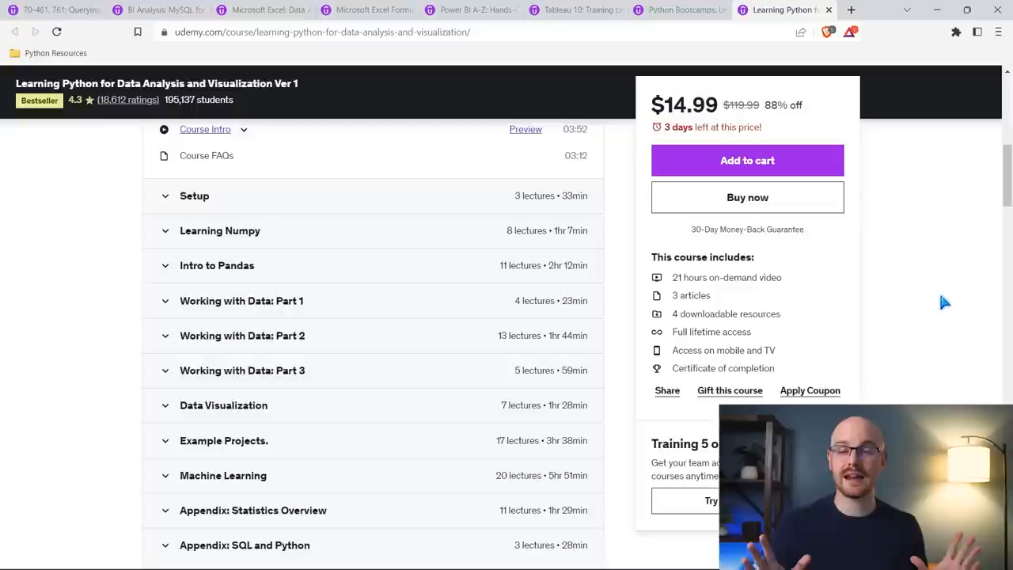
{"action": "mouse_move", "coordinate": [789, 121]}
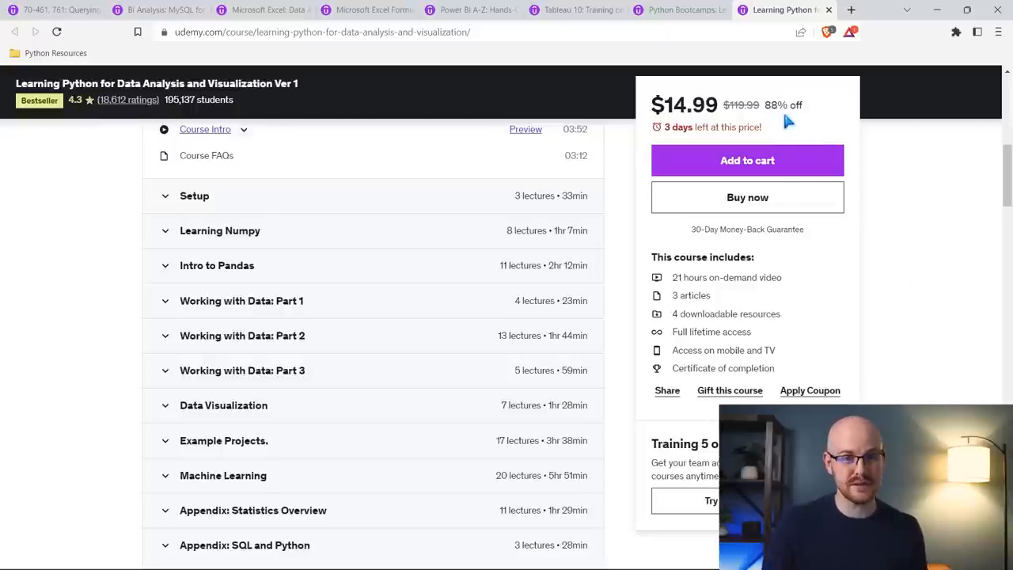
{"action": "mouse_move", "coordinate": [942, 305]}
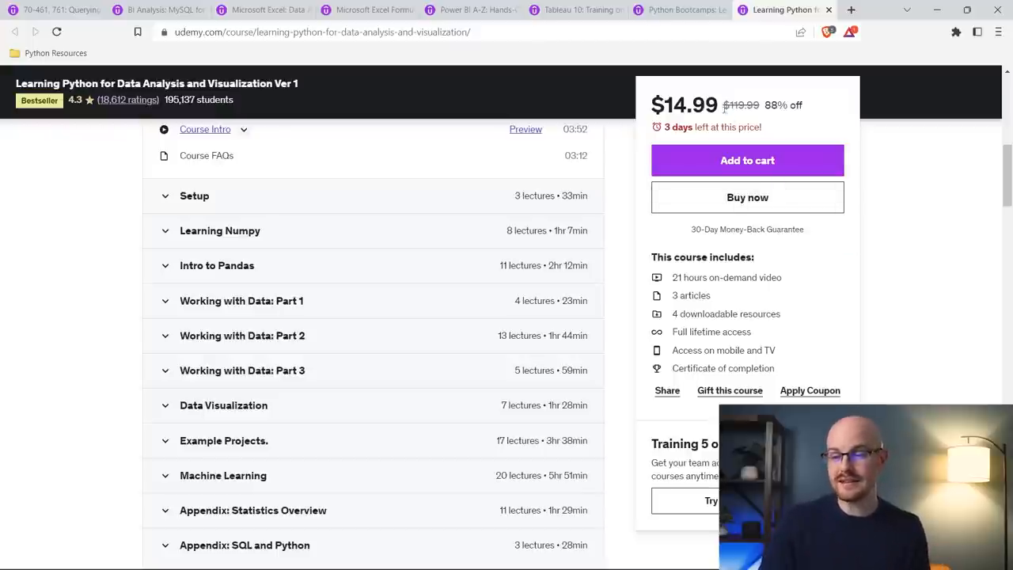
{"action": "mouse_move", "coordinate": [921, 275]}
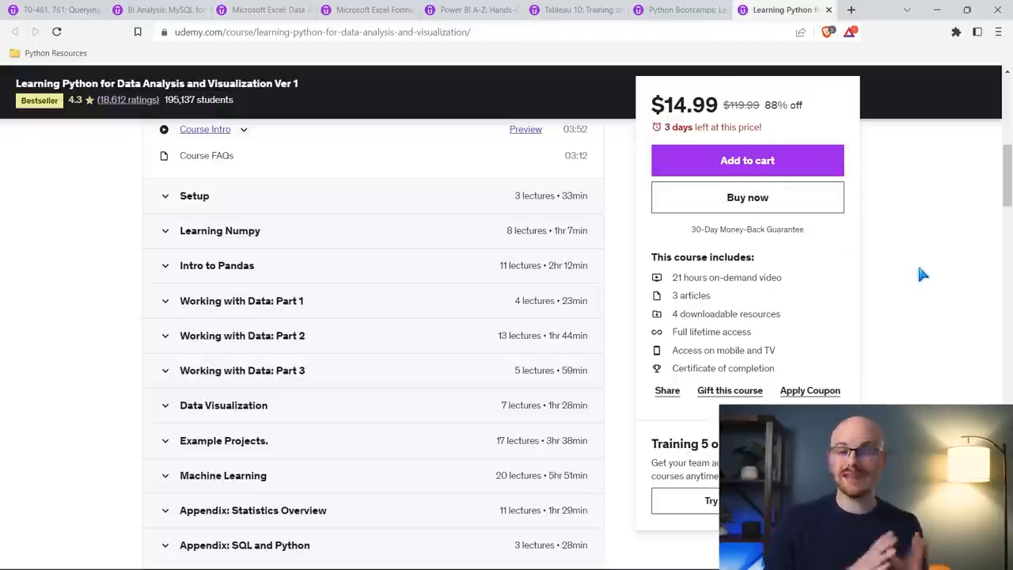